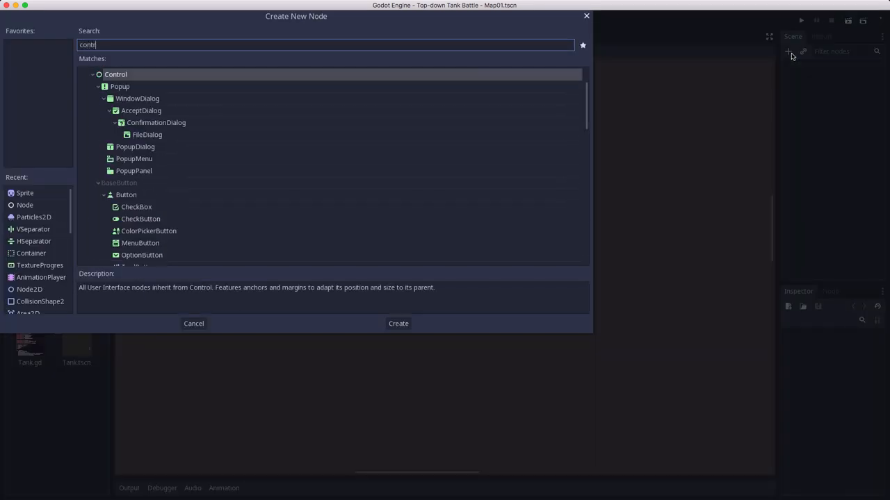
Create a Control root named TitleScreen and save it as TitleScreen.tscn in res://ui
click(398, 323)
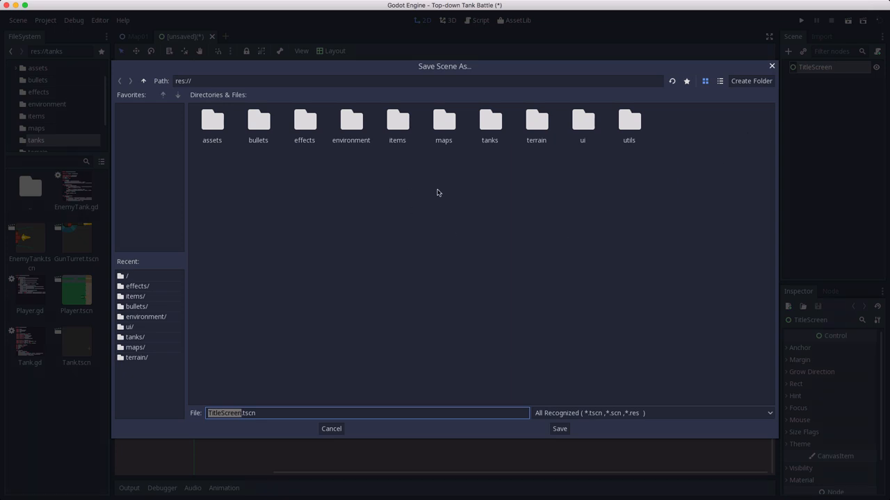
double_click(582, 120)
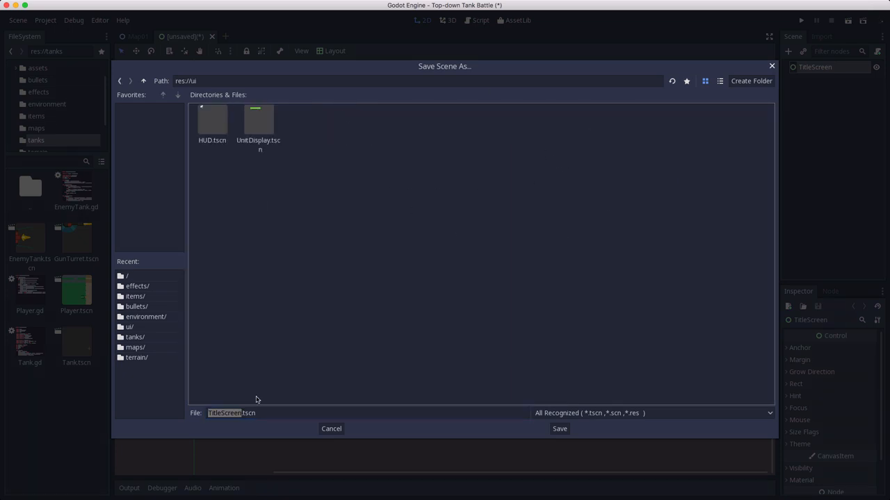
click(559, 428)
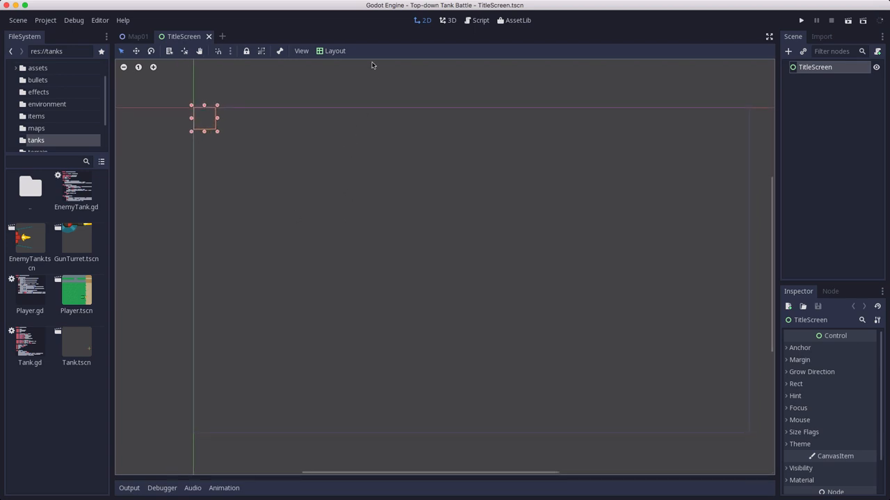
Apply the Full Rect layout so TitleScreen fills the whole viewport
click(334, 50)
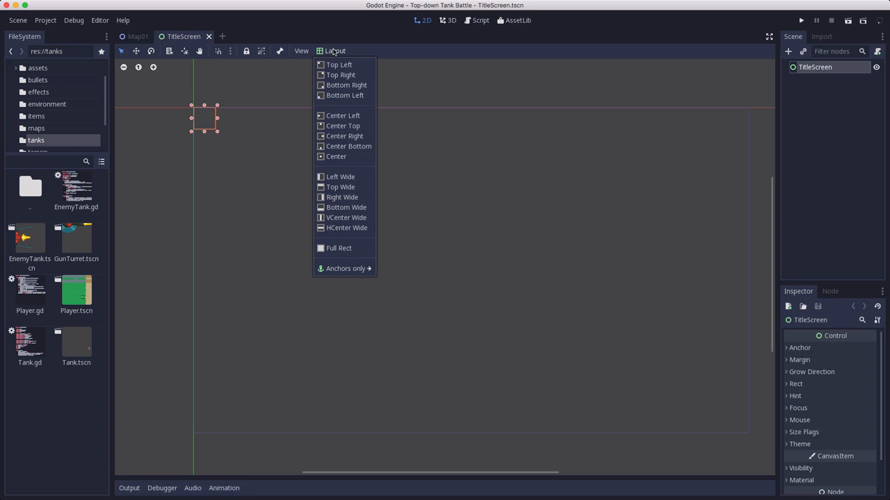
click(339, 247)
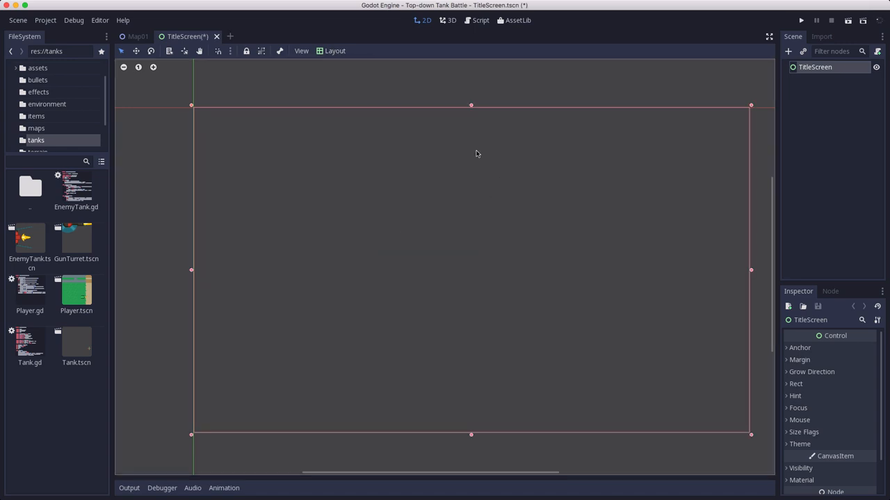
mouse_move(225, 232)
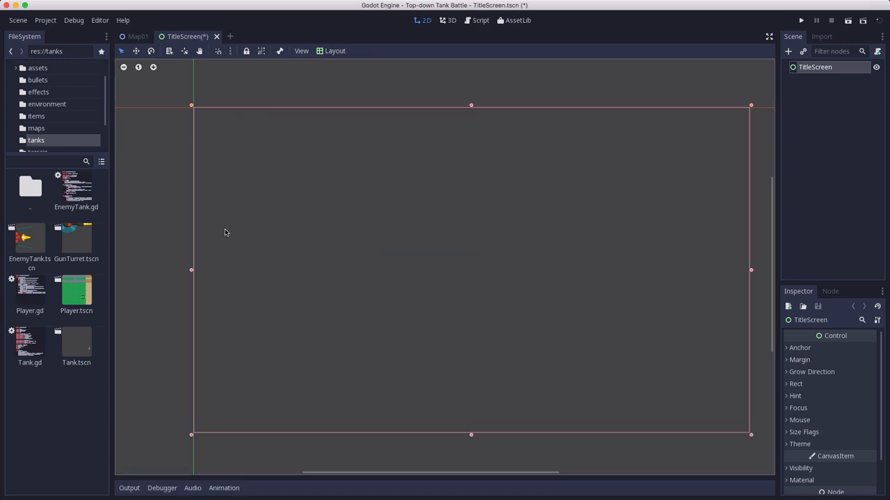
mouse_move(322, 242)
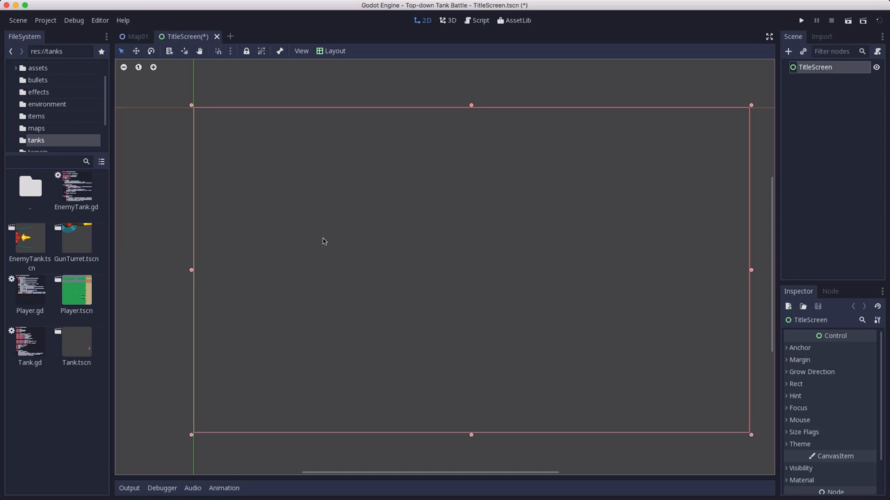
mouse_move(556, 218)
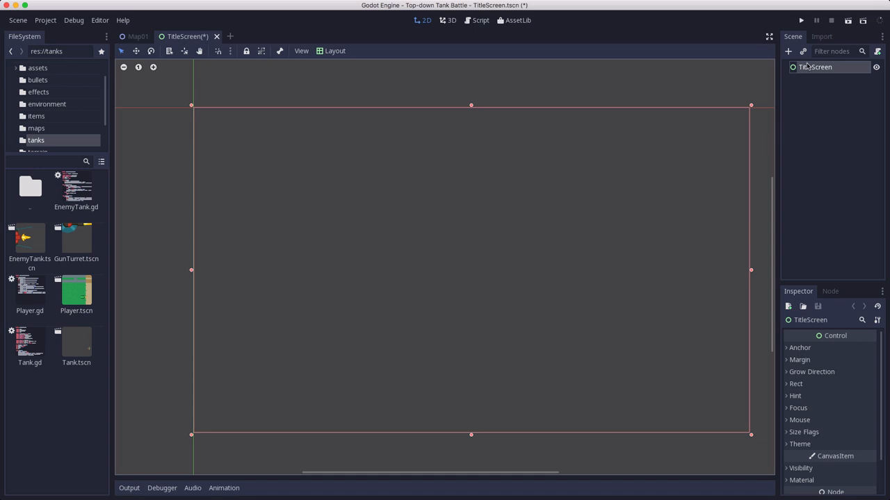
Add a Label child reading 'Tank Battle' and anchor it Center Right
click(787, 52)
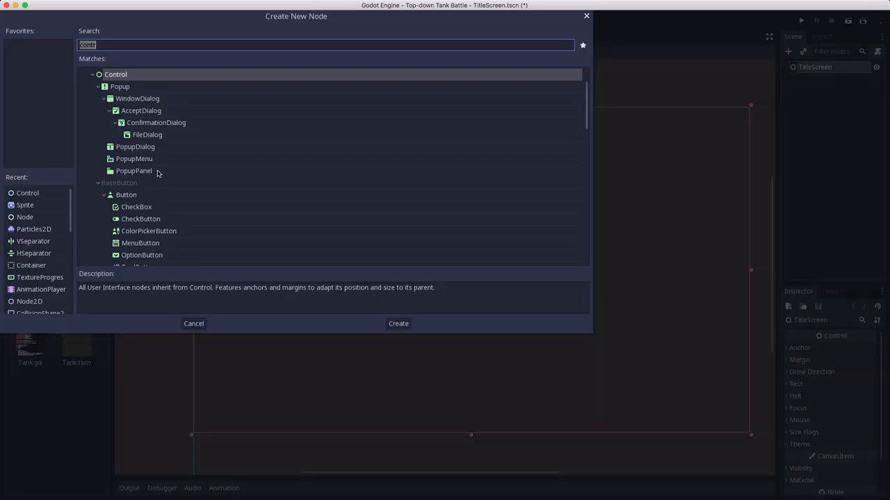
text(label)
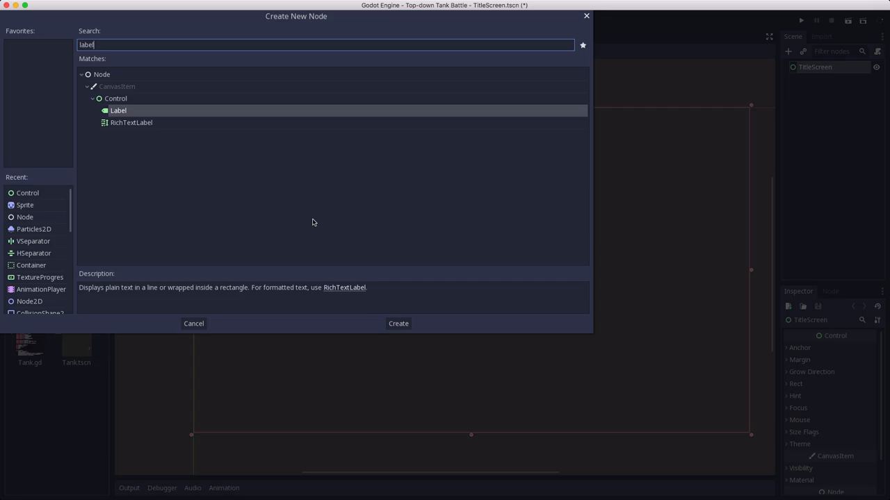
click(398, 322)
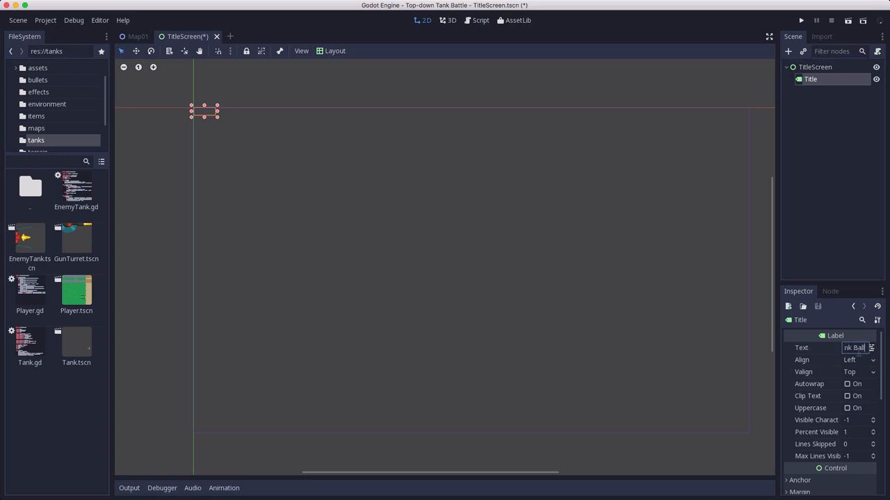
text(Tank Battle)
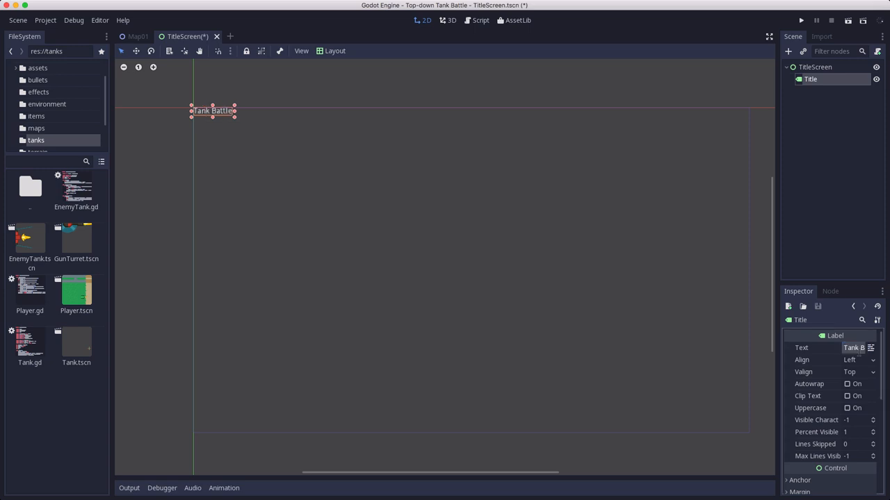
mouse_move(852, 370)
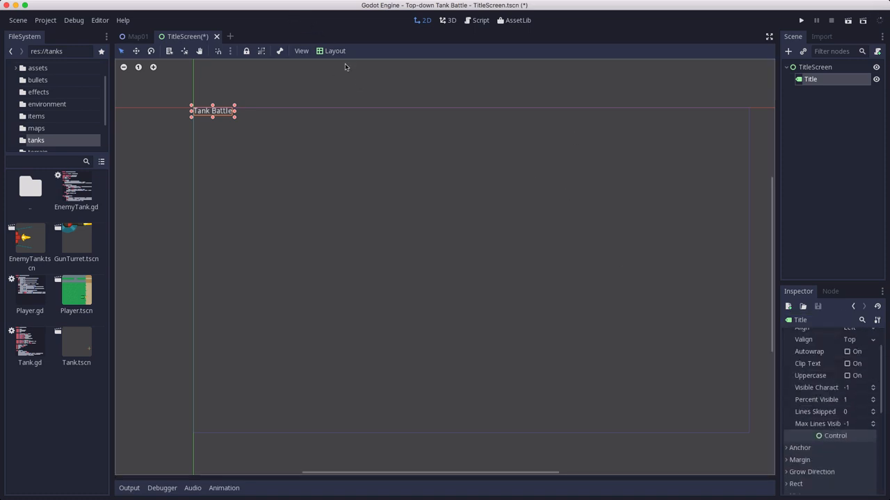
click(333, 50)
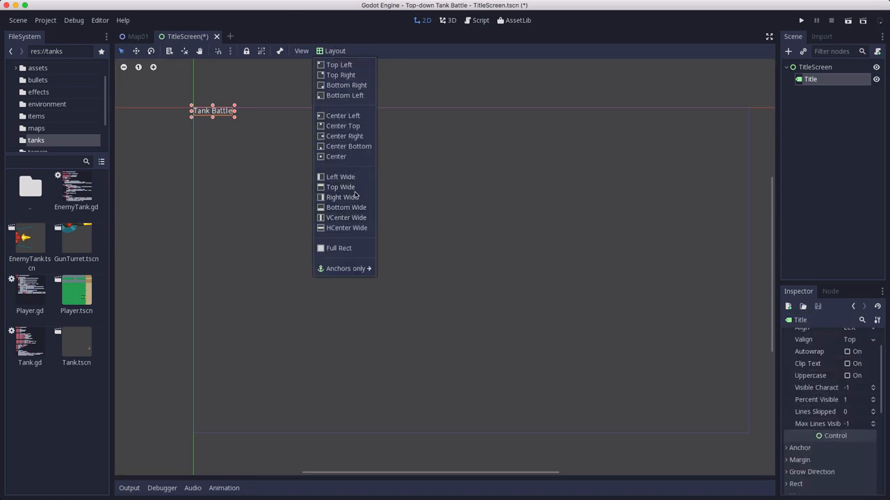
mouse_move(342, 198)
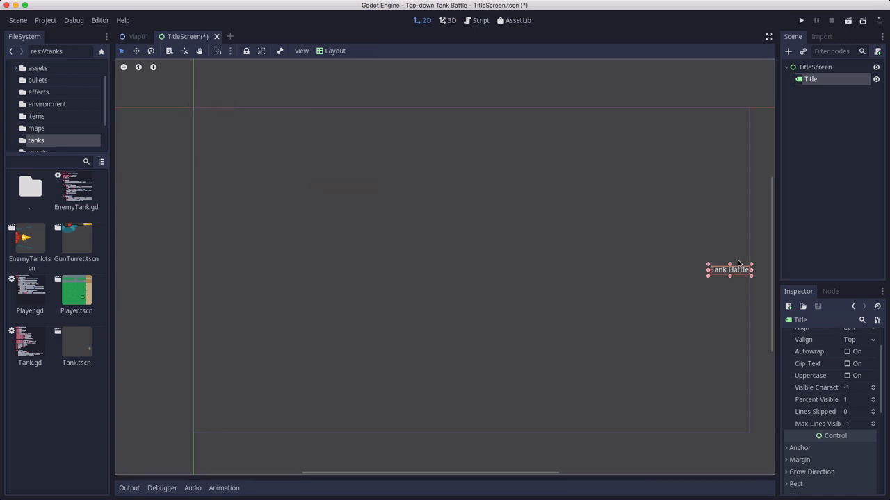
mouse_move(759, 222)
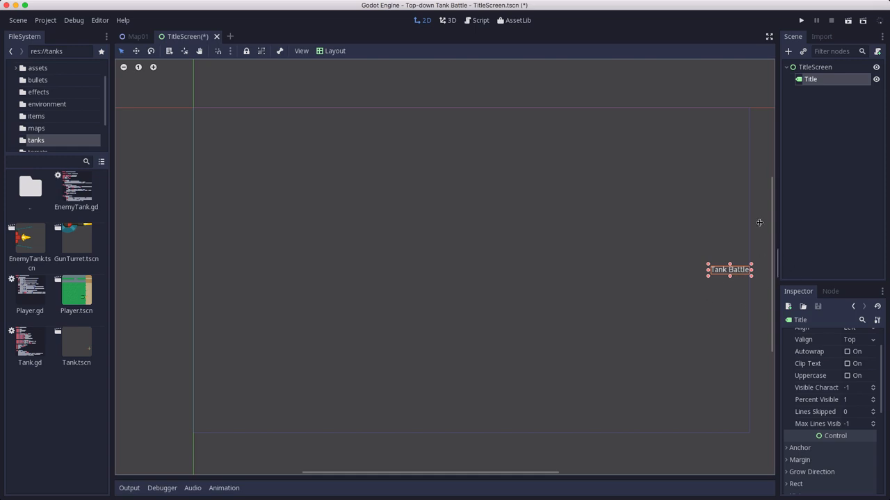
mouse_move(400, 52)
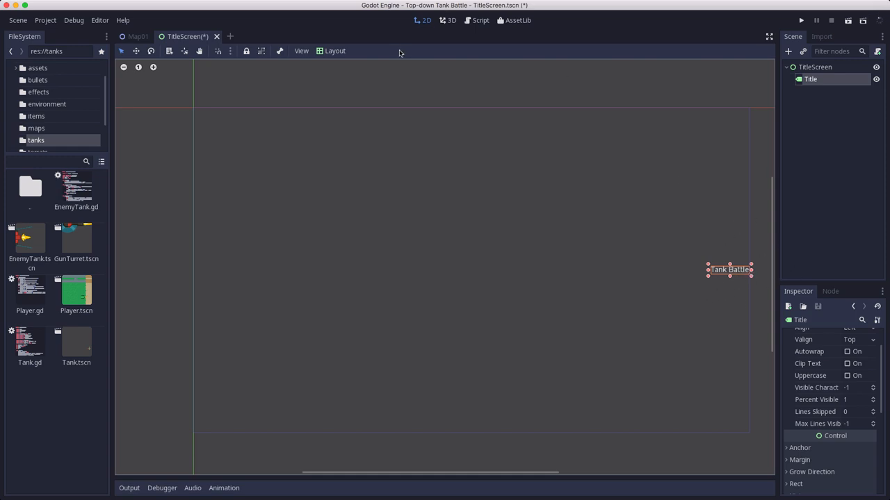
Give the title a new DynamicFont using the Xolonium font data at size 86
scroll(down, 3)
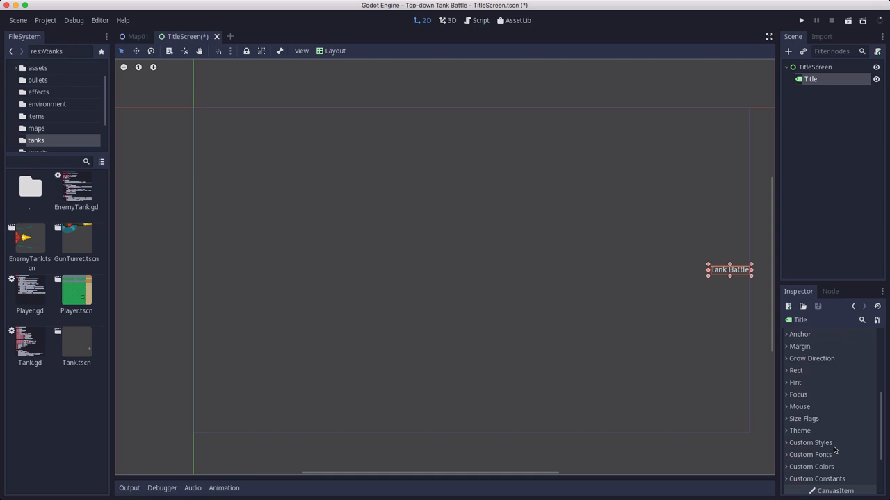
click(809, 454)
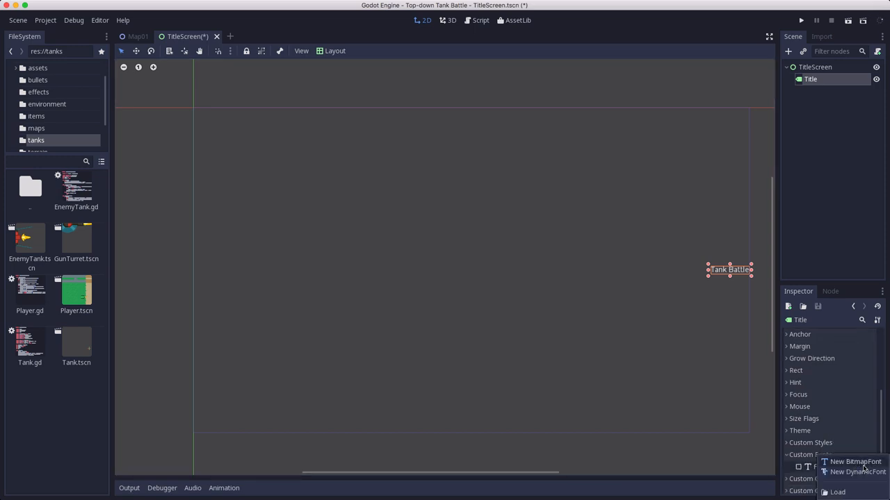
click(857, 473)
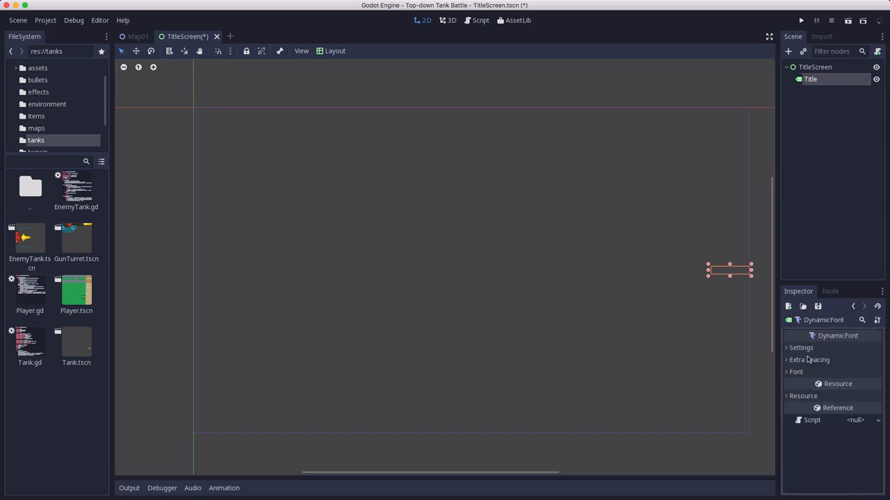
click(796, 372)
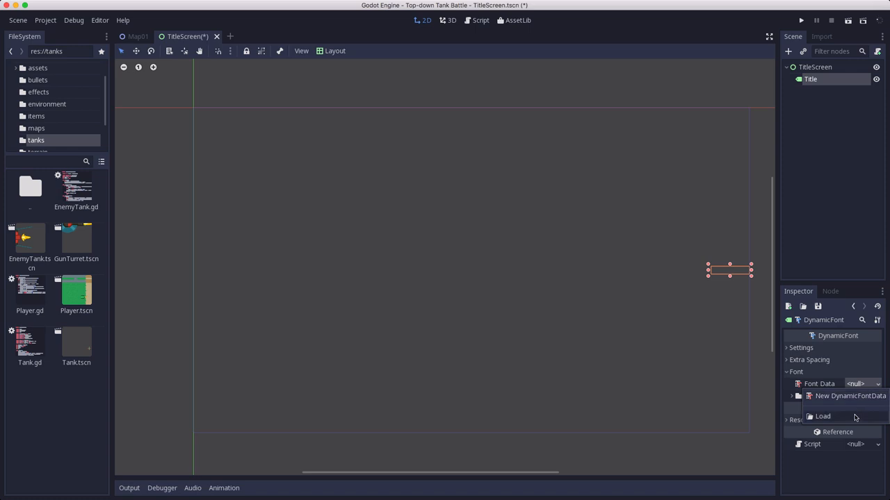
click(823, 418)
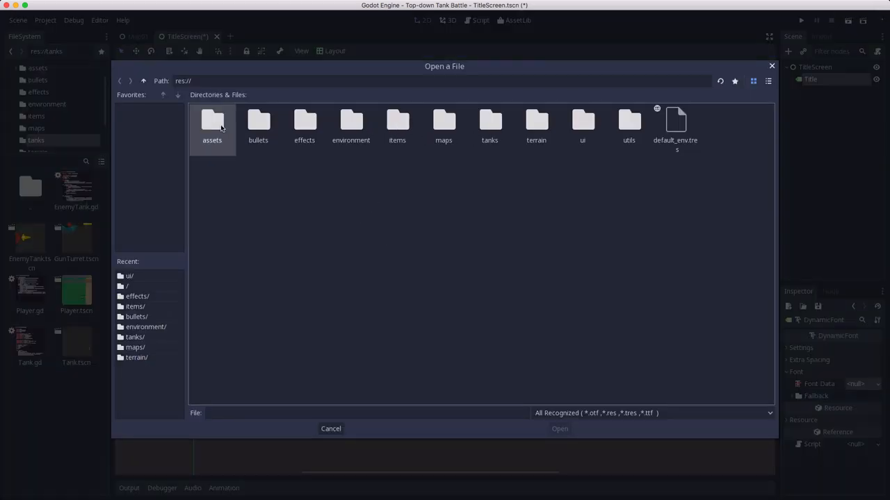
click(559, 428)
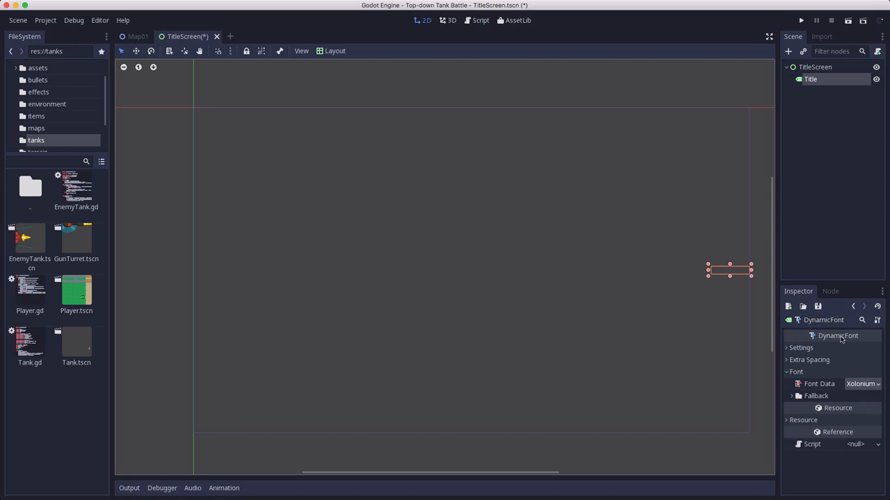
click(798, 348)
text(86)
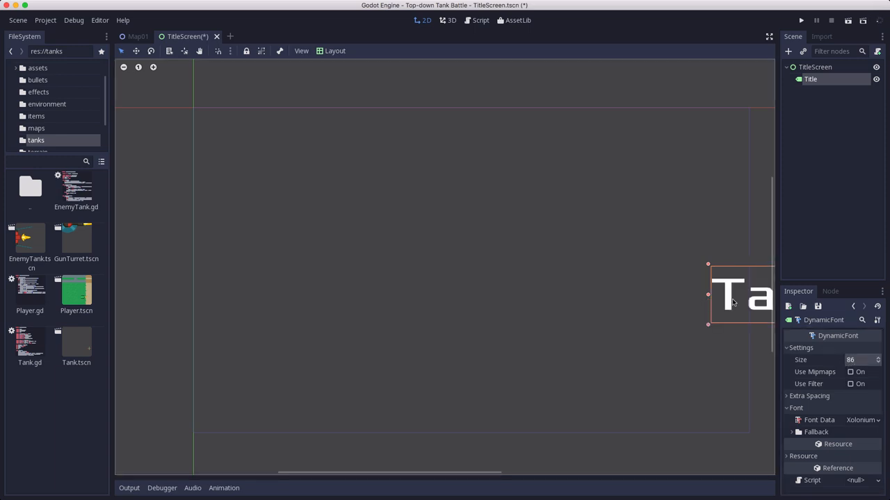
Drag the Tank Battle label to the centre of the screen
drag(726, 295, 489, 221)
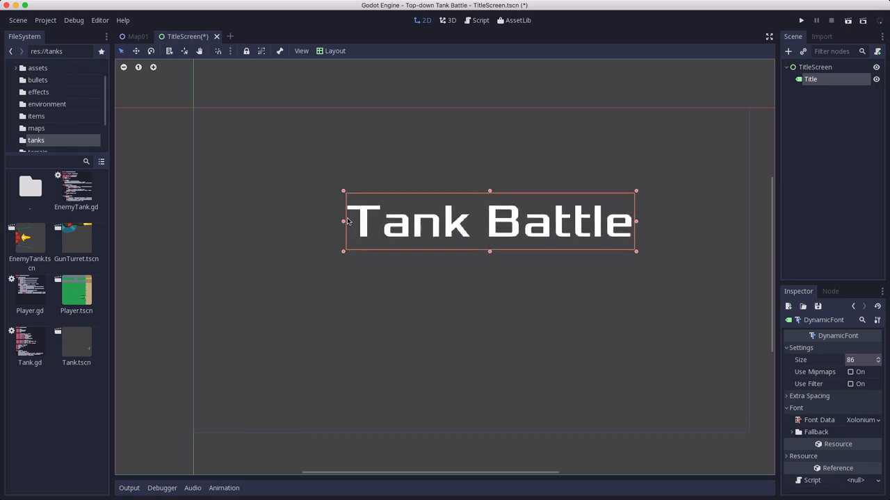
drag(490, 221, 470, 239)
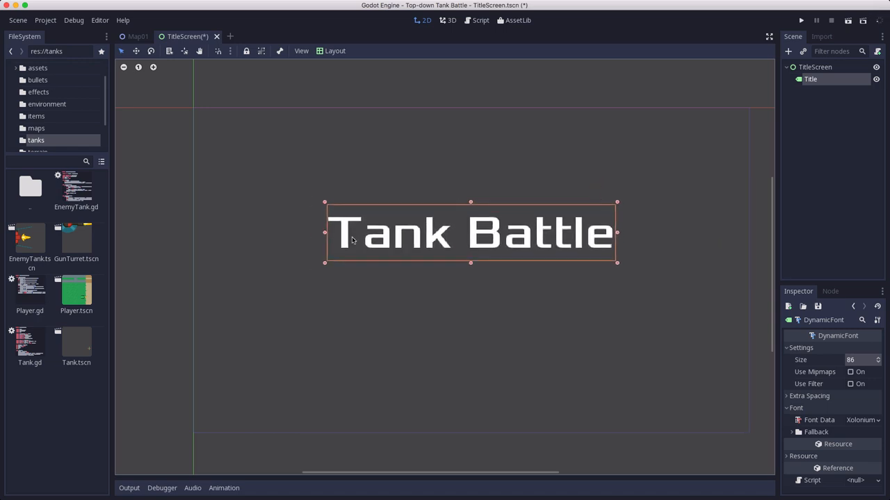
Set the Title label's Align to Center and drag it higher on the screen
click(334, 50)
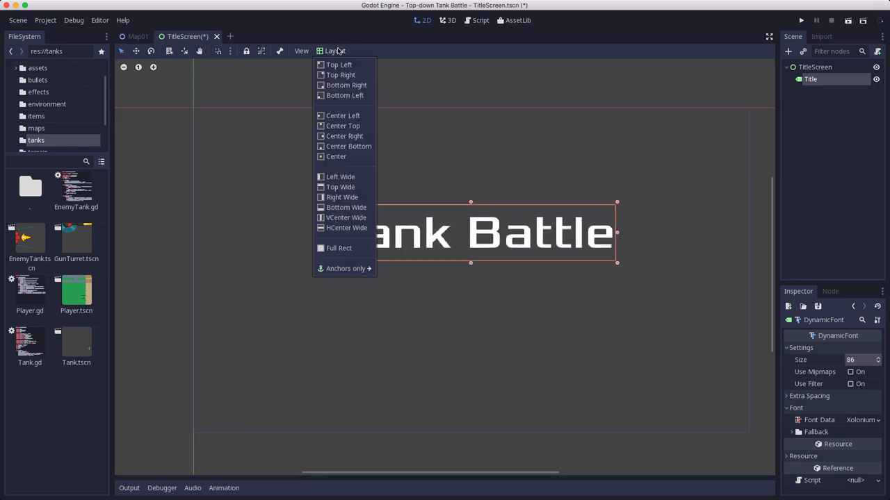
mouse_move(341, 177)
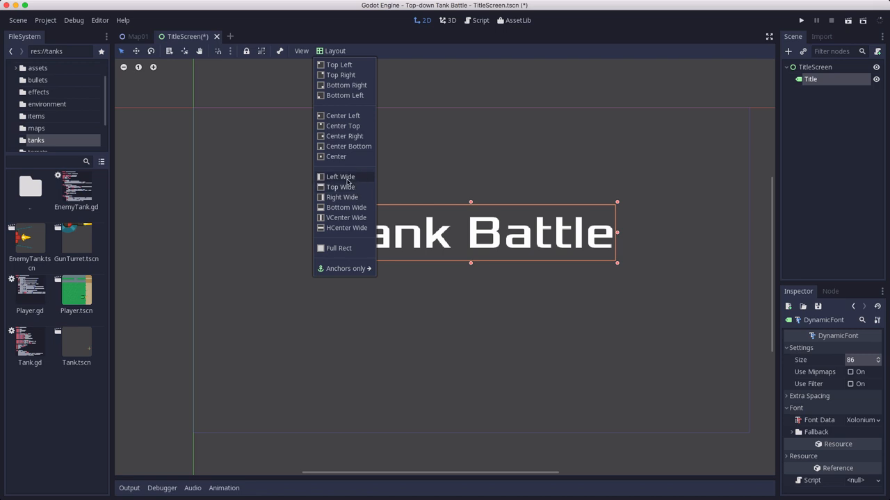
mouse_move(347, 228)
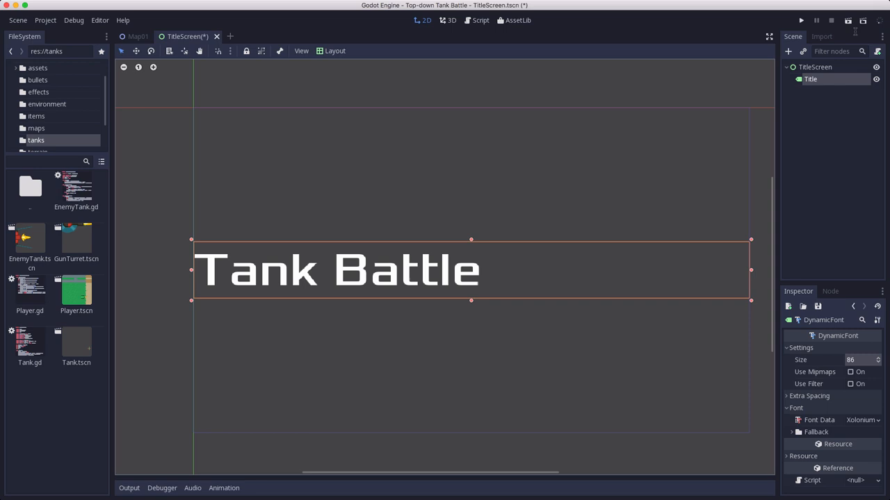
click(859, 360)
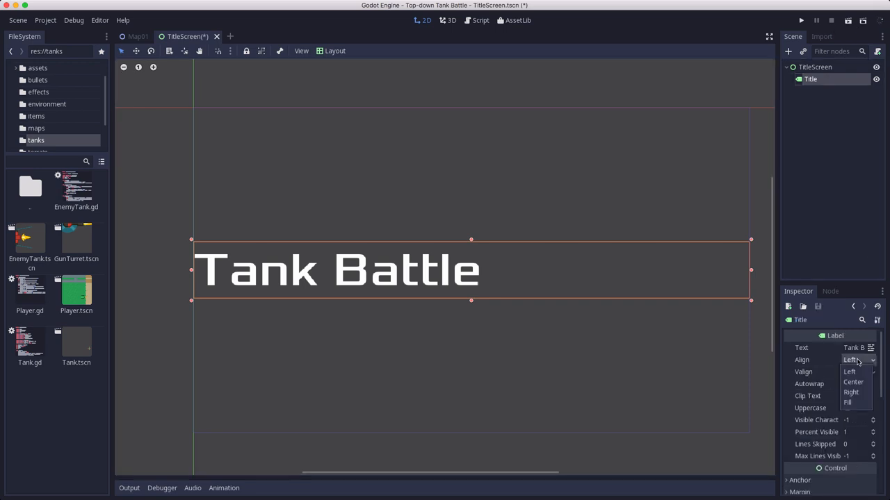
click(854, 382)
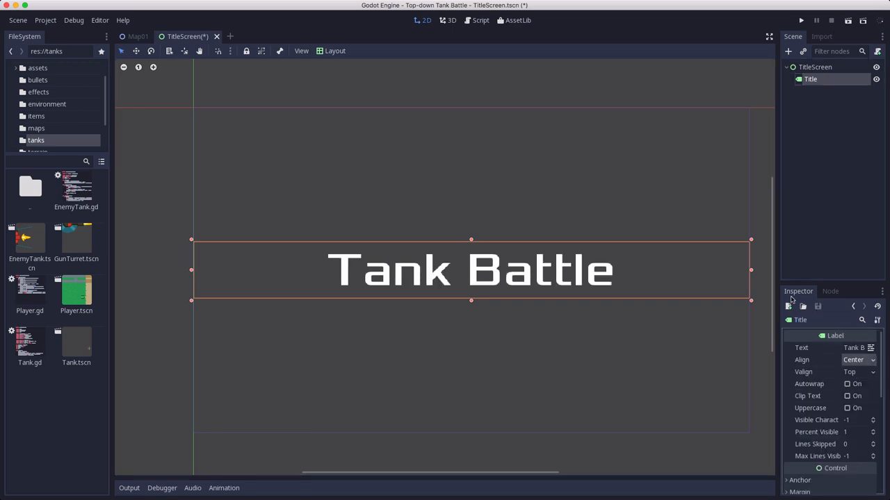
mouse_move(542, 292)
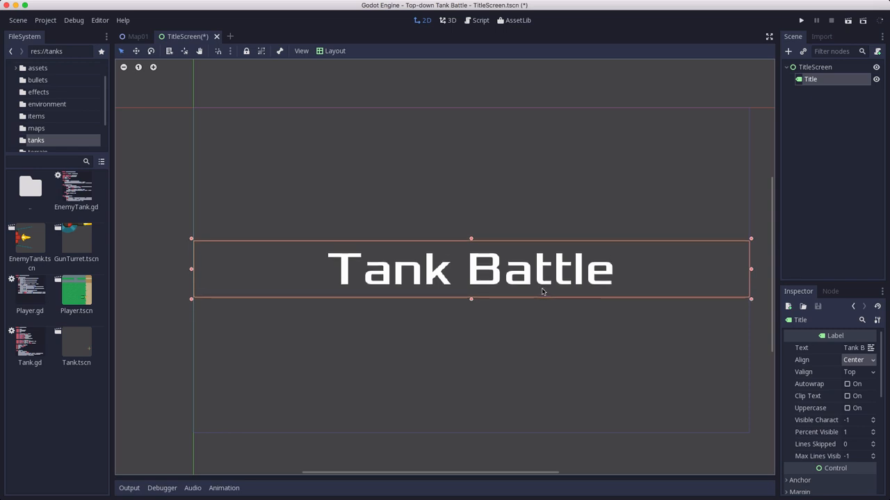
drag(473, 270, 473, 225)
text(P)
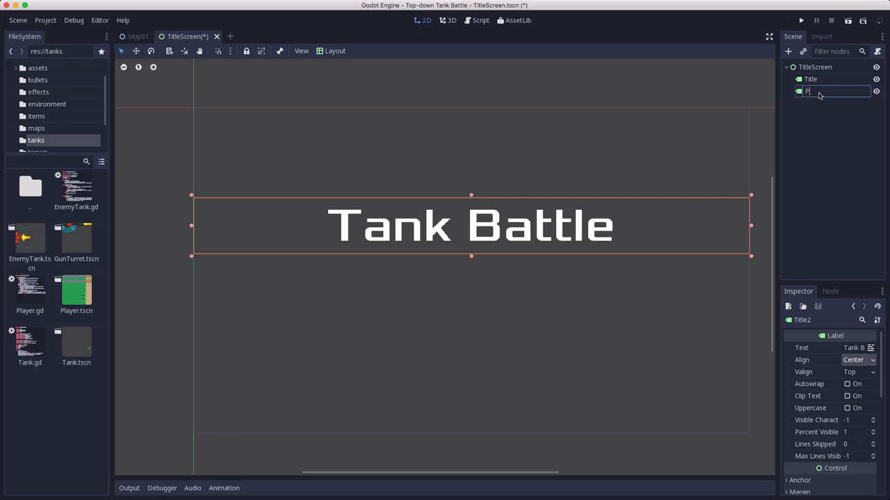
Rename the duplicated label PlayMessage reading 'Press Space to Play'
text(layMess)
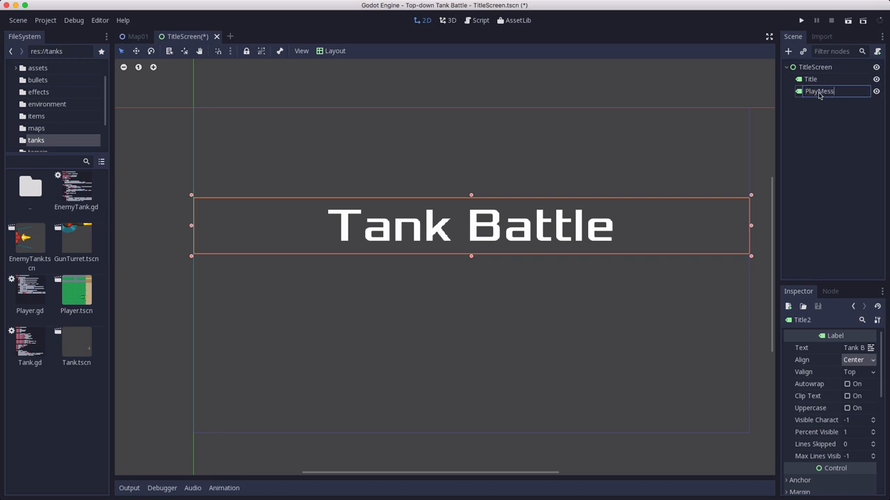
key(Return)
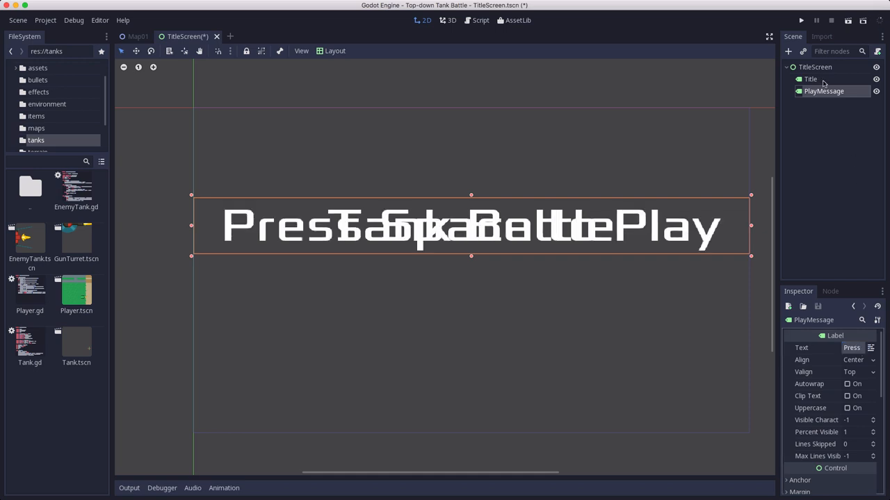
scroll(down, 3)
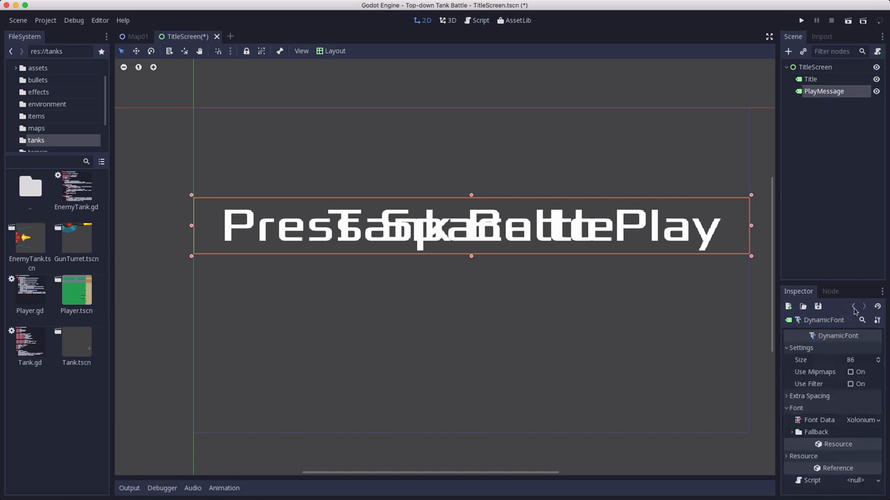
Give PlayMessage a unique size-48 font, anchor it Bottom Wide, nudge it up and save
click(854, 307)
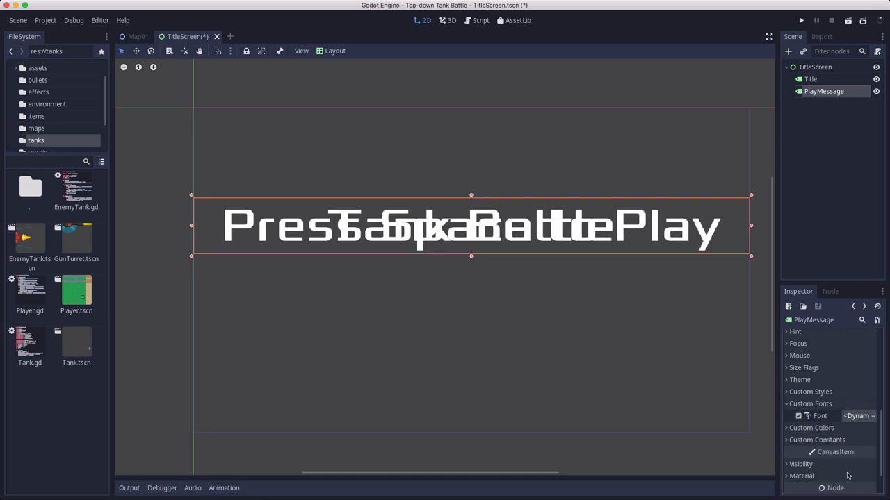
click(858, 416)
text(48)
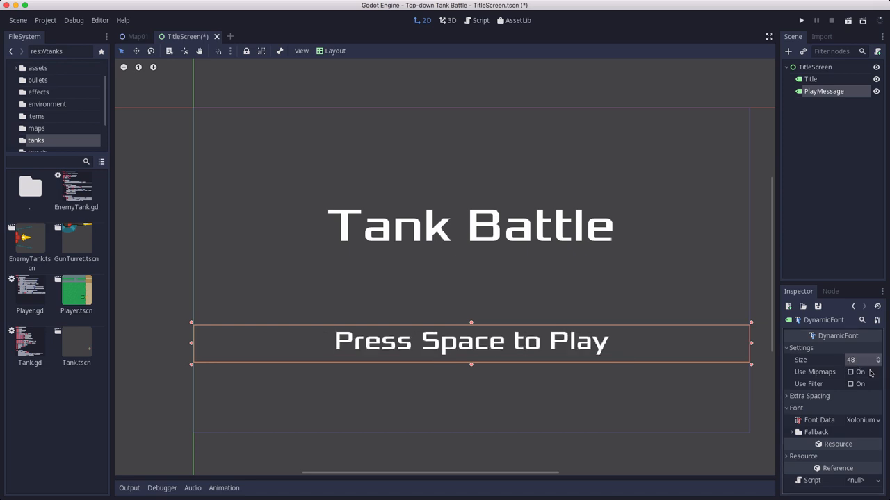
click(334, 50)
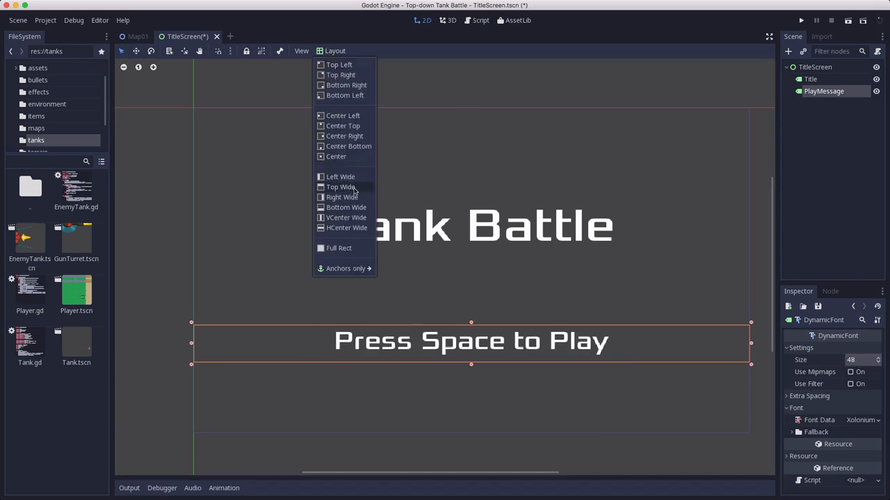
mouse_move(341, 212)
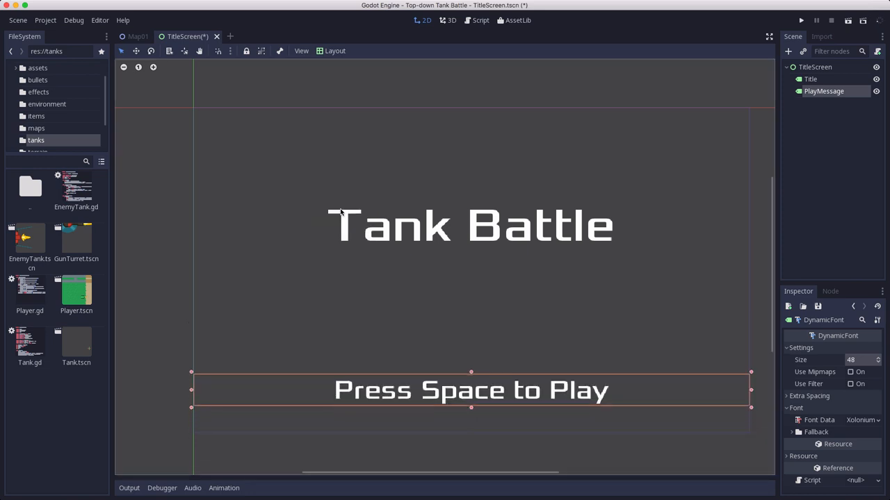
drag(472, 389, 472, 353)
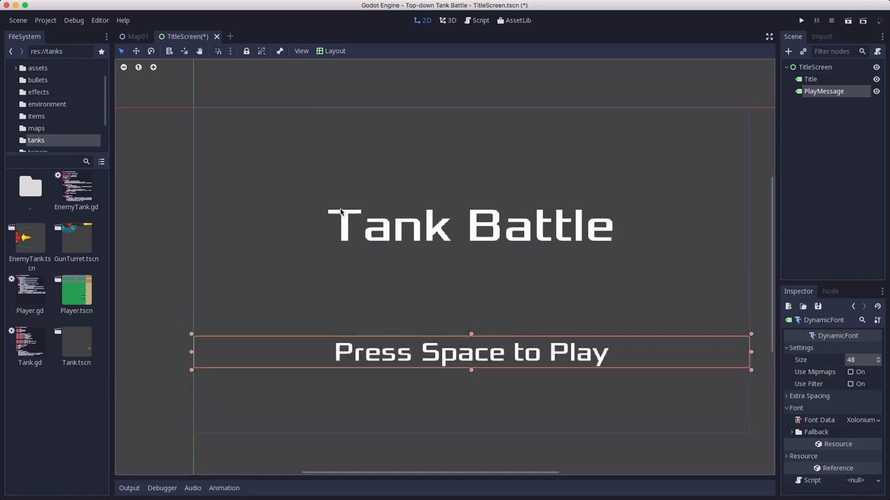
key(ctrl+s)
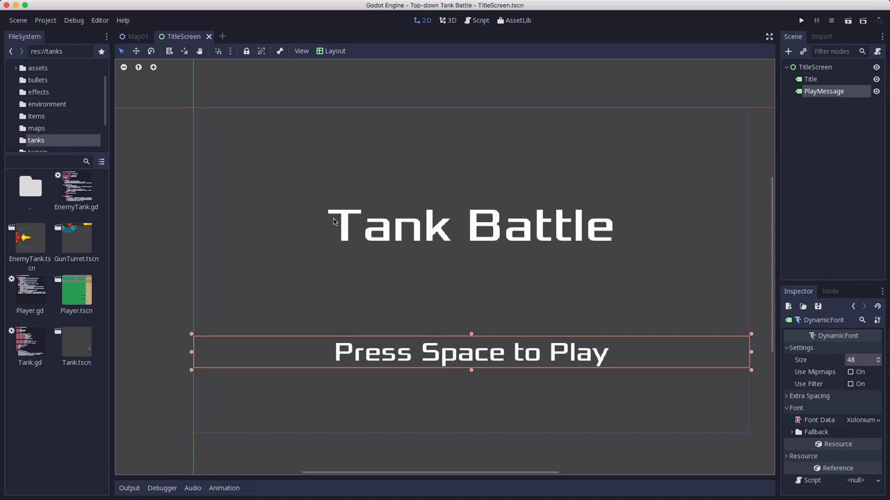
mouse_move(448, 283)
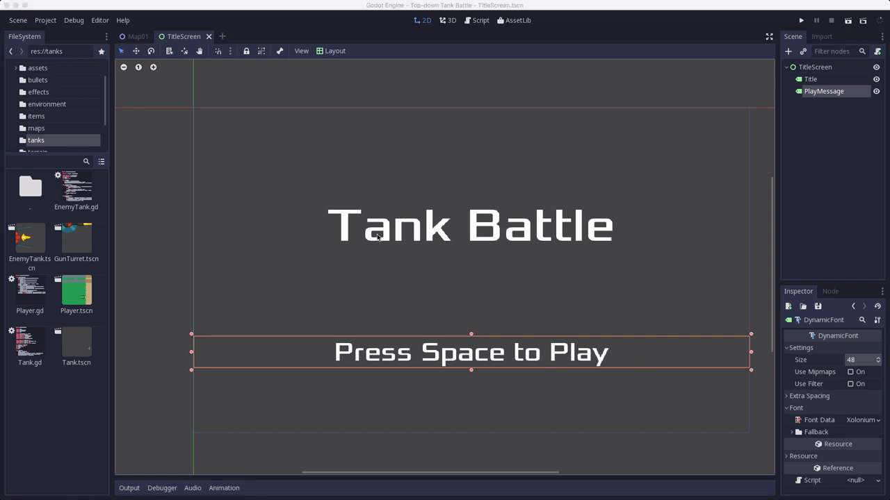
mouse_move(211, 267)
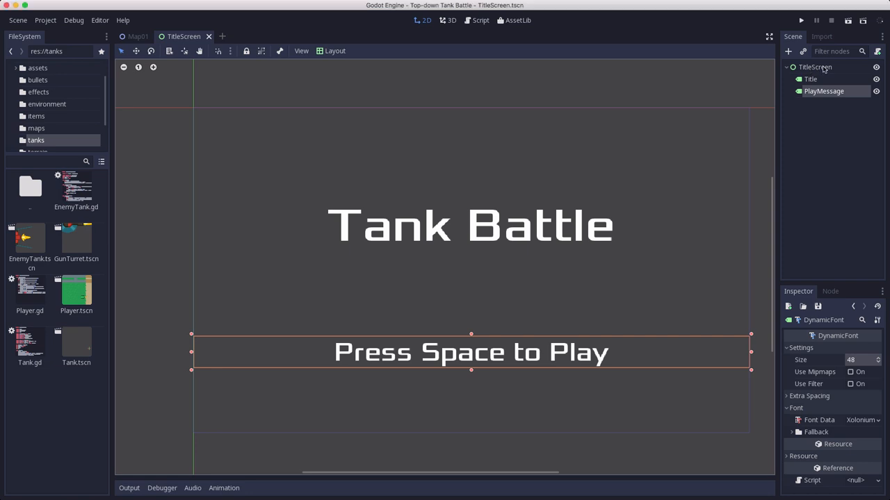
Add a TileMap using the terrain tileset with 128 x 128 cells and pick the grass tile
click(788, 52)
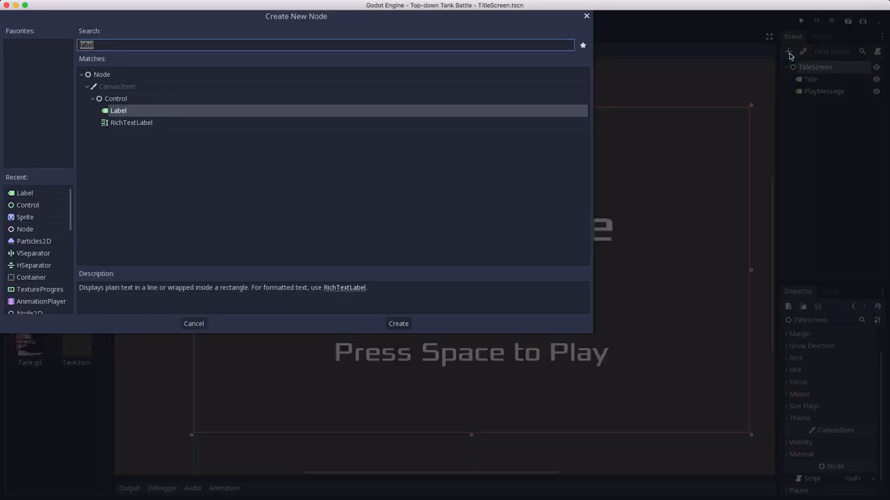
click(397, 322)
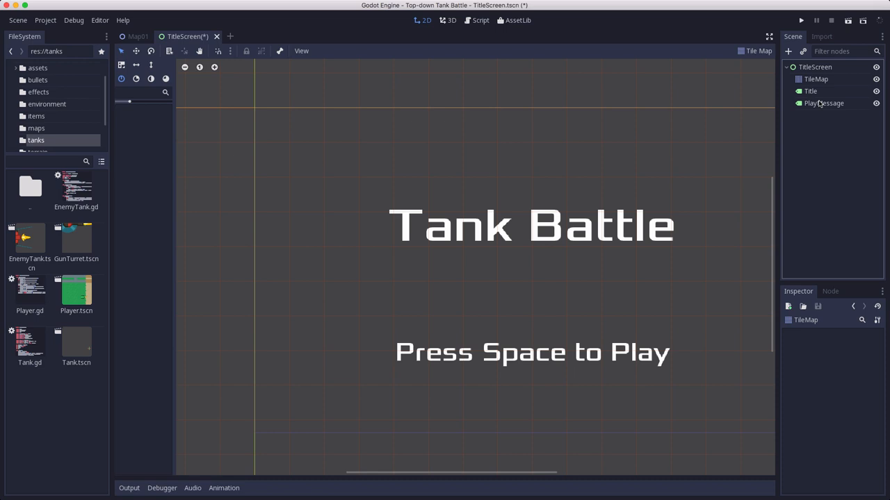
mouse_move(817, 78)
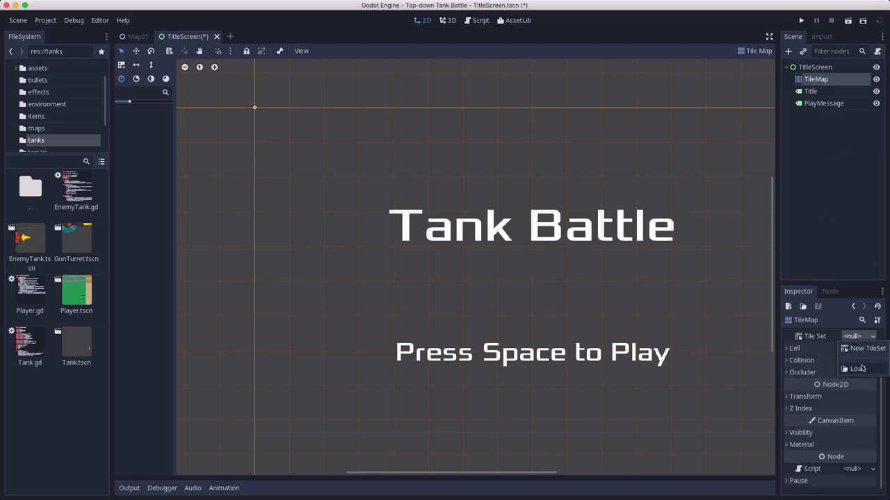
click(859, 370)
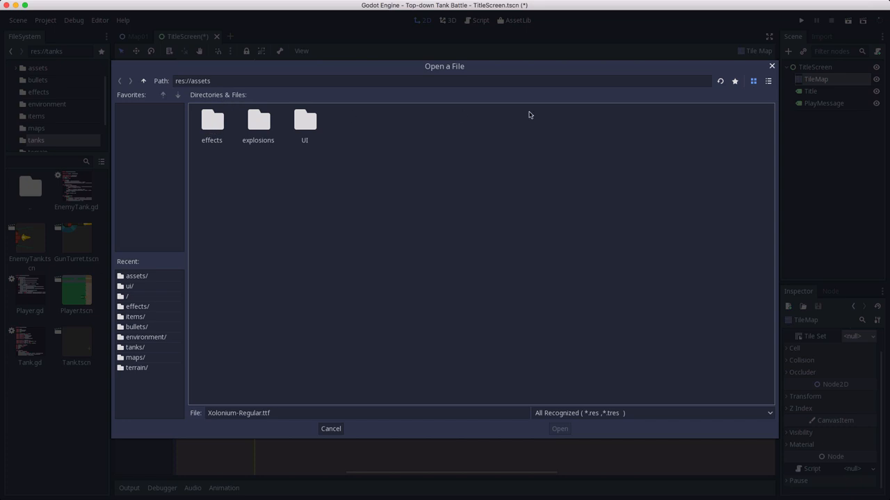
click(144, 81)
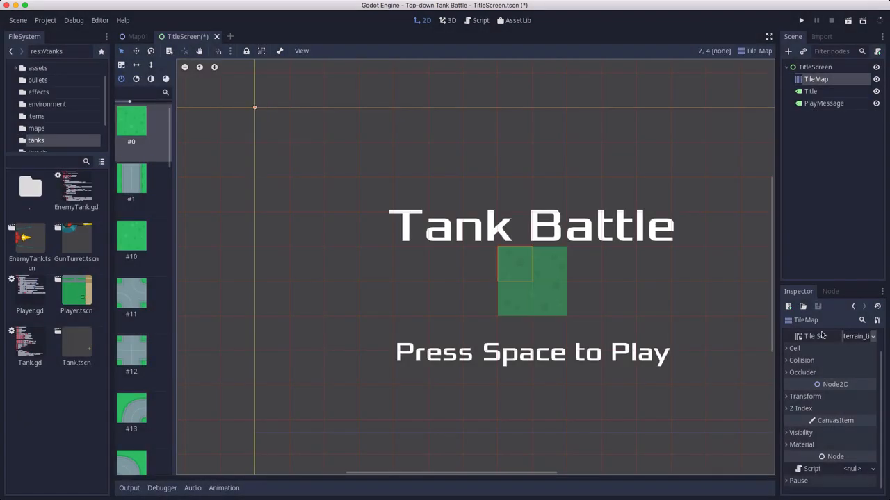
click(795, 348)
text(128)
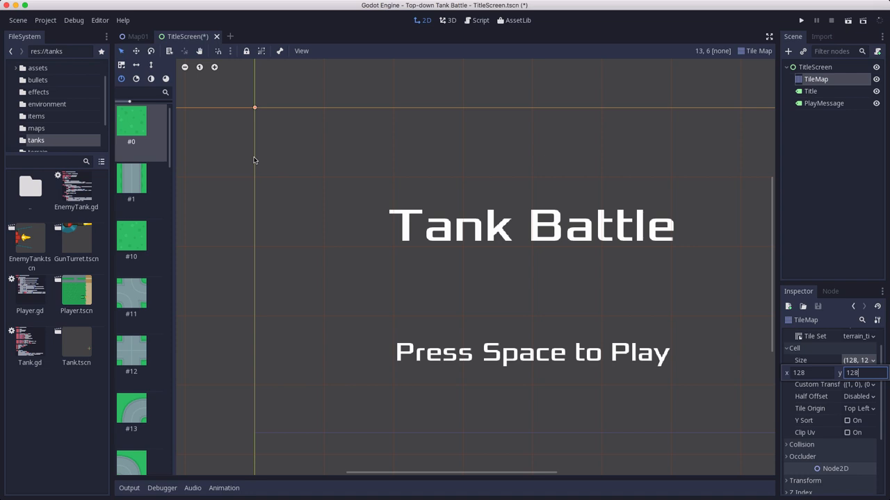
click(220, 142)
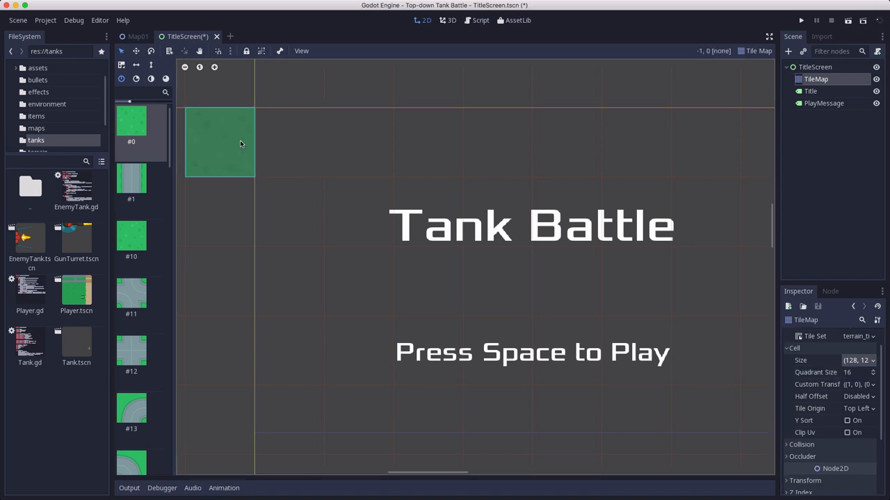
Paint grass tiles over the background and set the TileMap scale to (0.5, 0.5)
drag(242, 144, 317, 364)
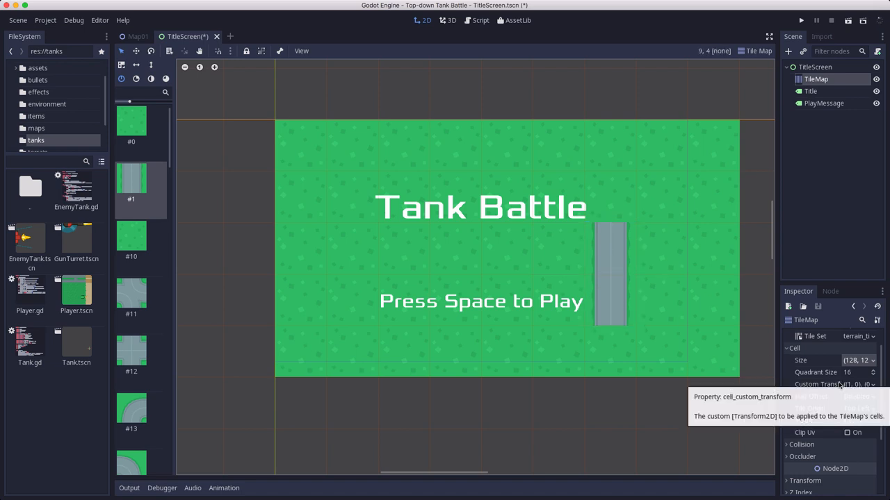
mouse_move(837, 153)
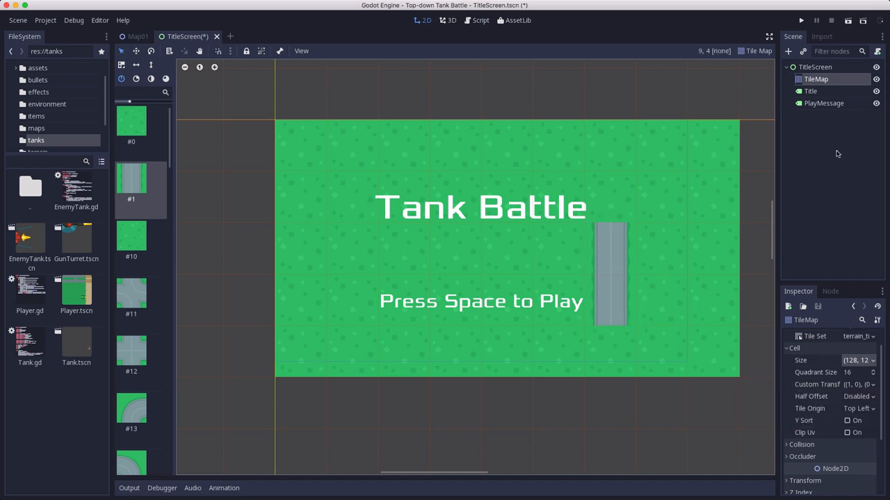
scroll(down, 3)
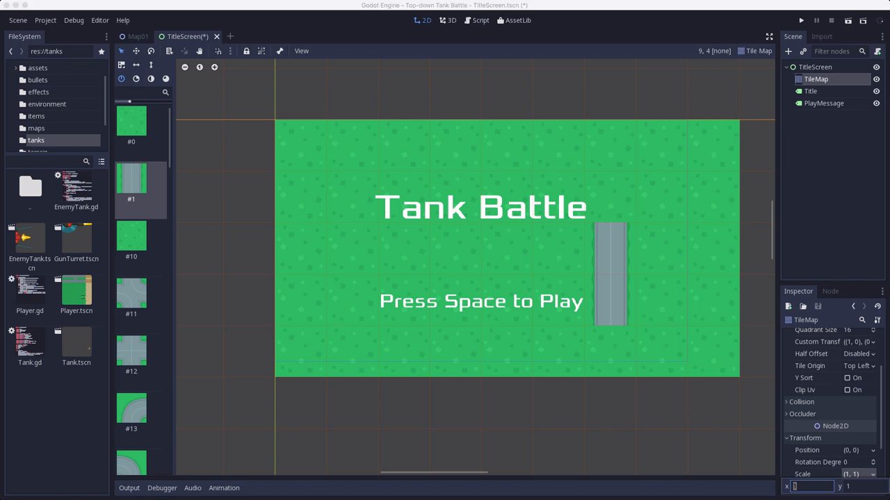
text(1)
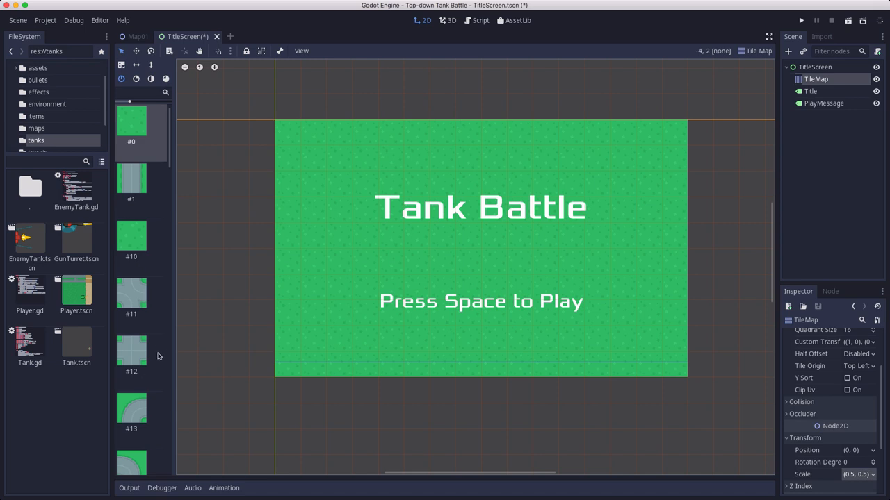
mouse_move(478, 234)
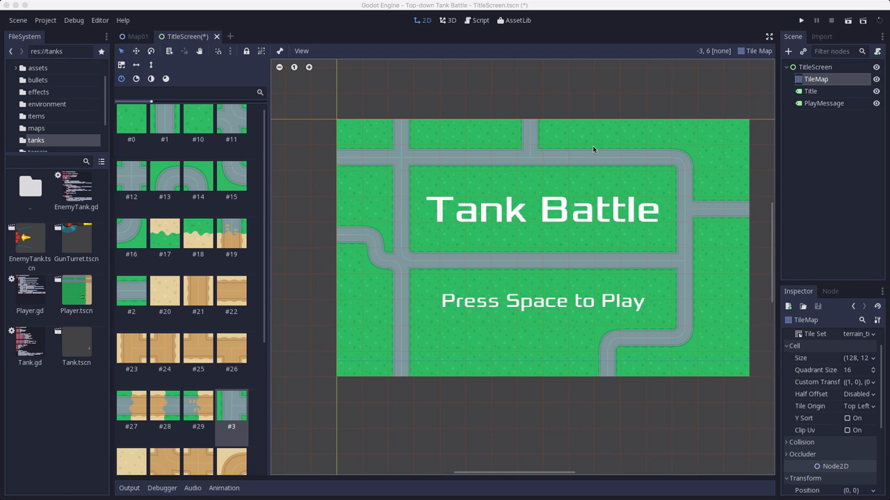
mouse_move(498, 203)
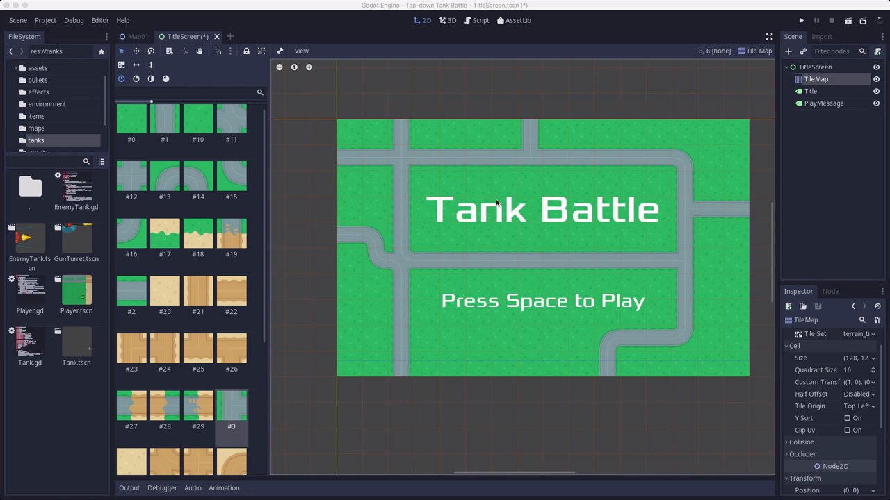
mouse_move(506, 217)
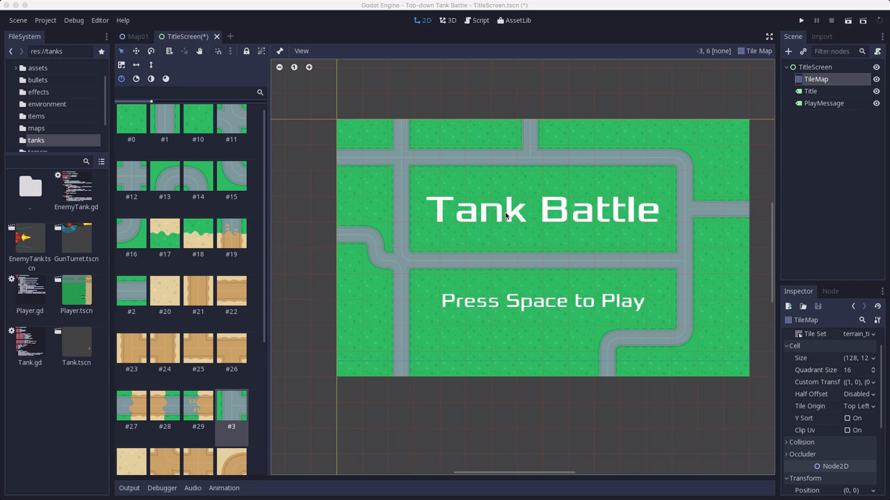
mouse_move(493, 189)
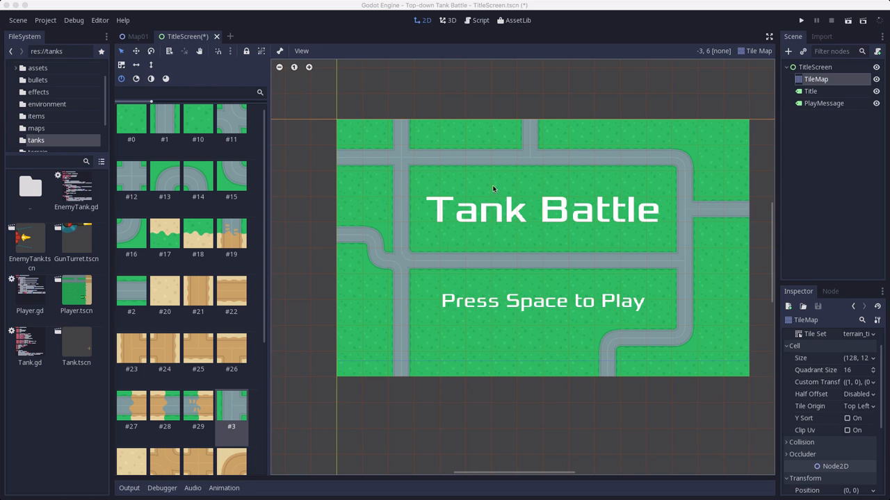
mouse_move(581, 259)
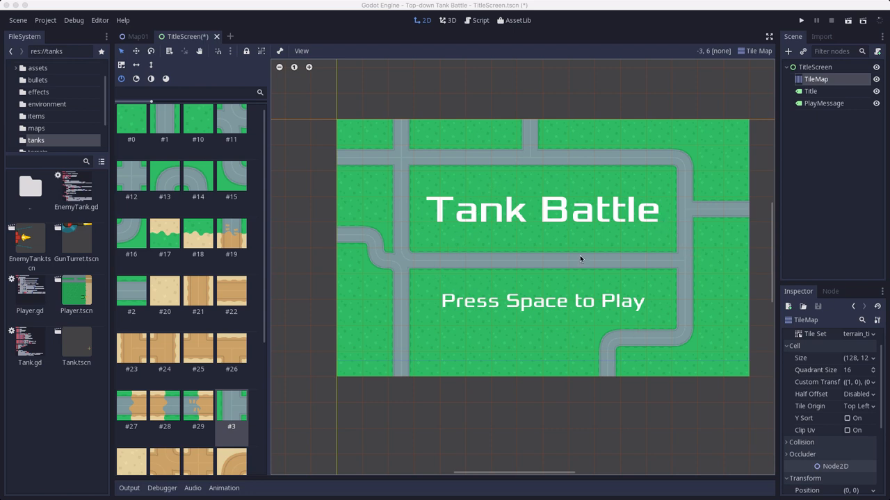
mouse_move(436, 257)
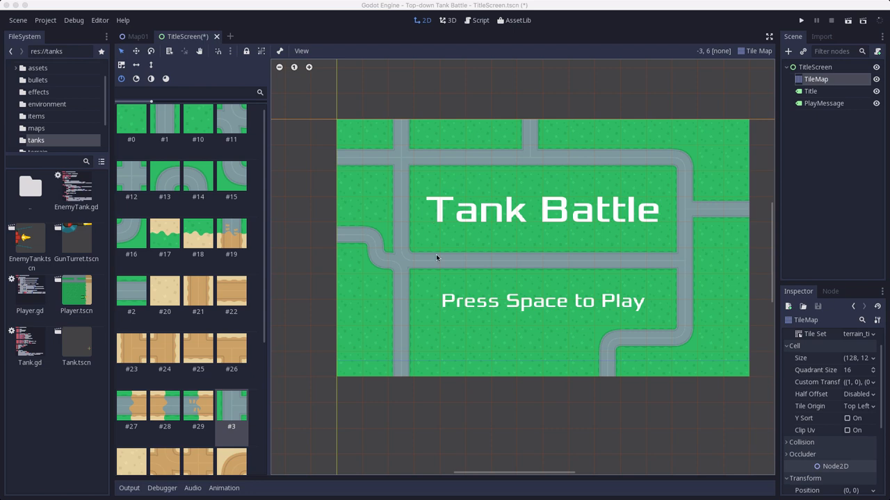
mouse_move(603, 298)
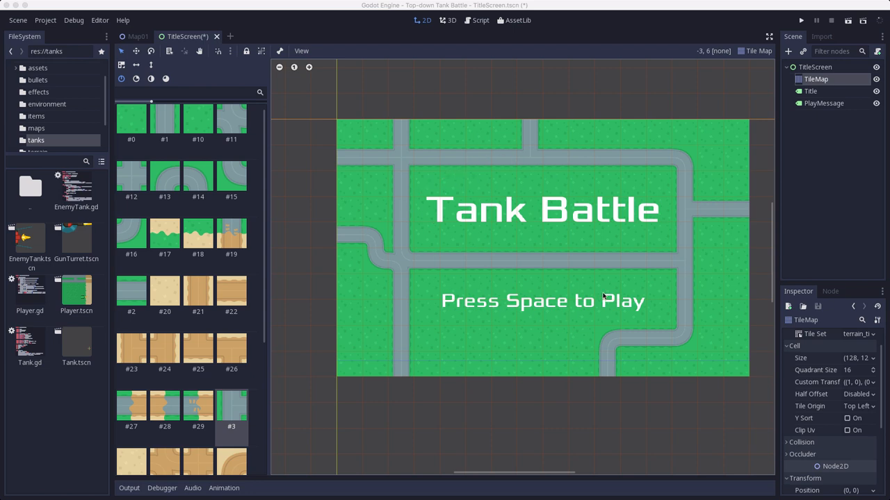
mouse_move(502, 202)
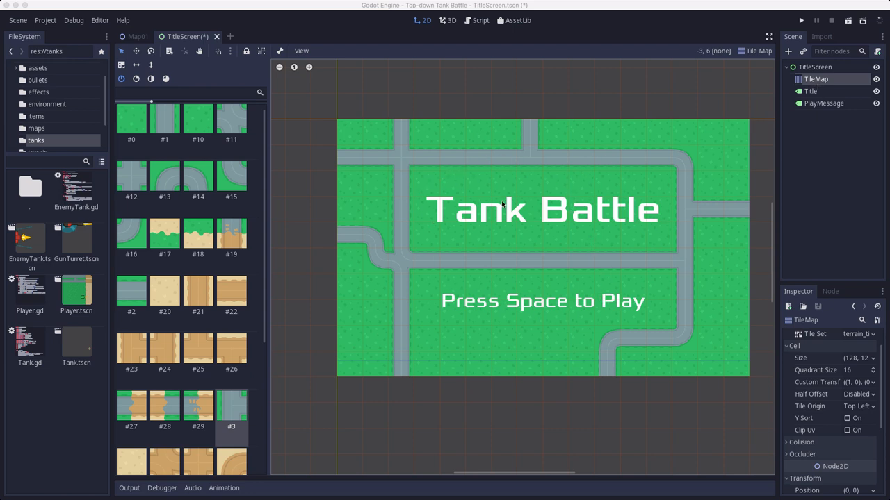
mouse_move(762, 201)
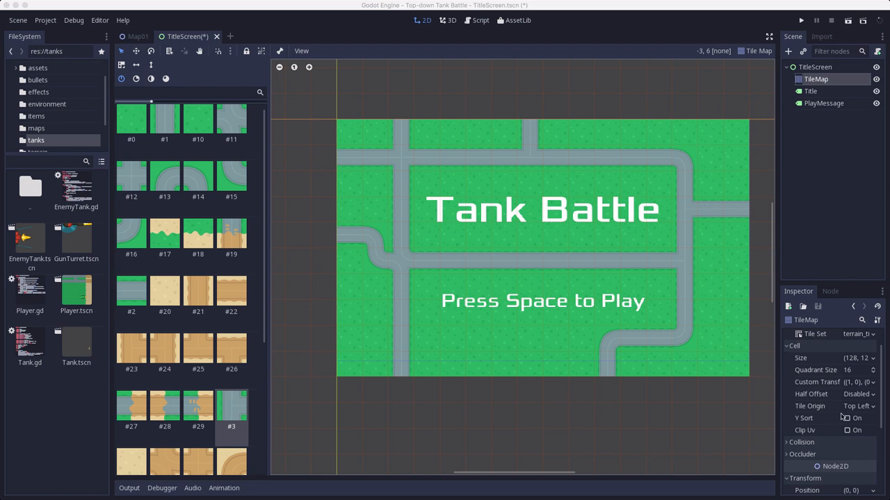
Set the TileMap's Modulate colour to a grey of about 194 to darken the background
scroll(down, 3)
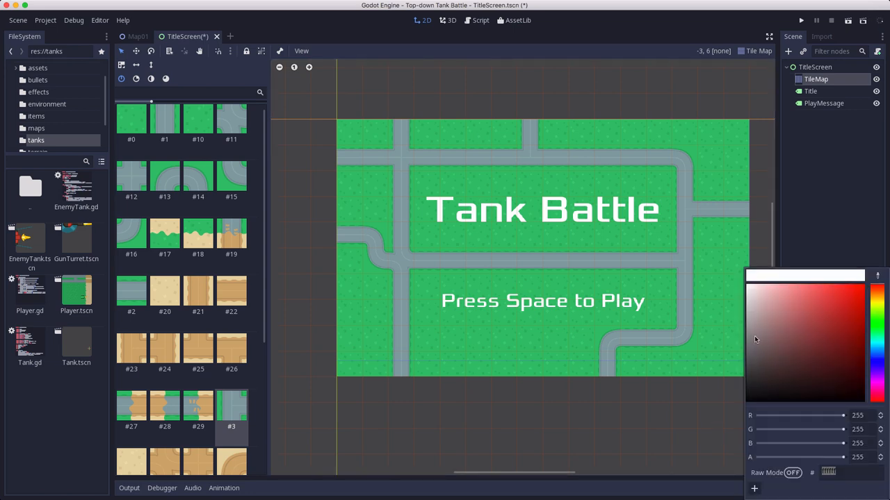
mouse_move(779, 334)
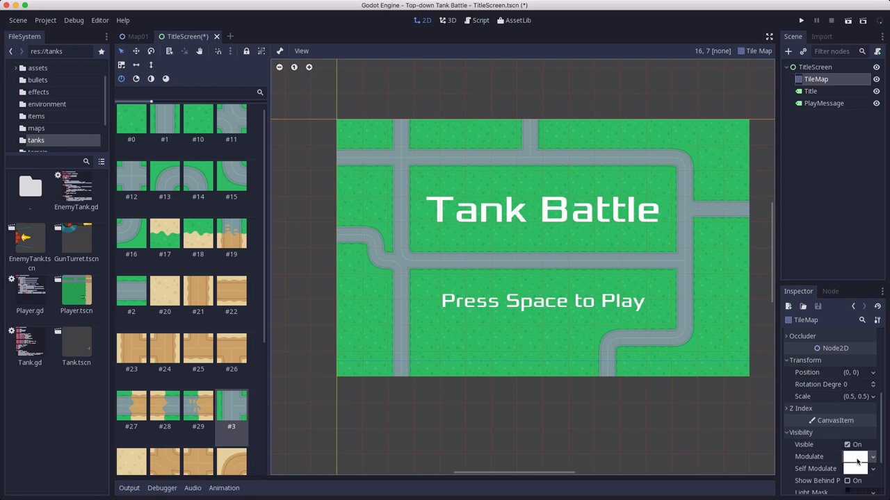
click(856, 456)
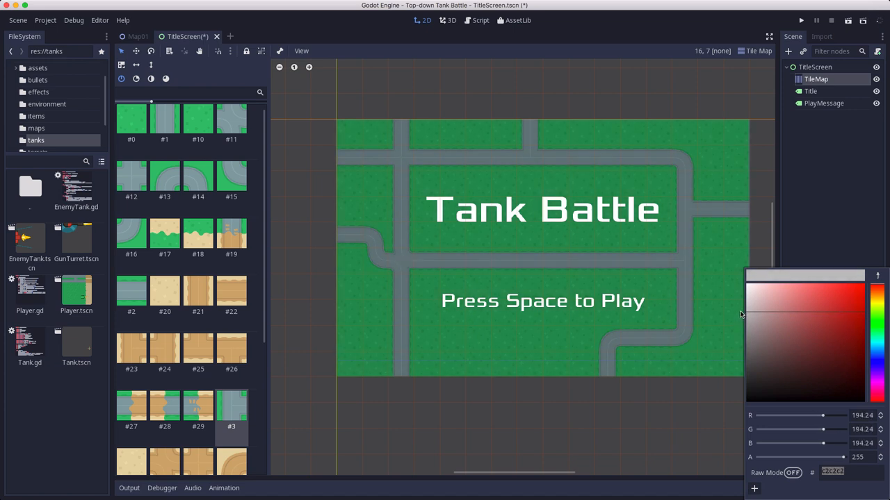
mouse_move(837, 159)
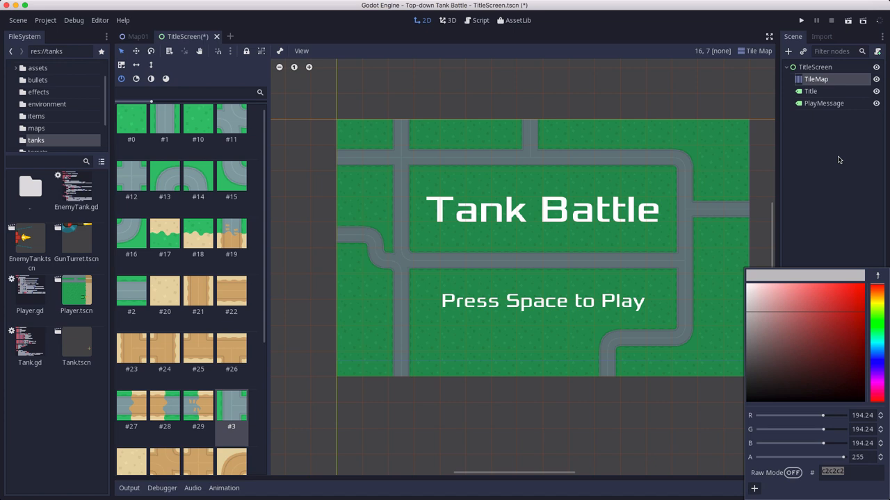
click(811, 92)
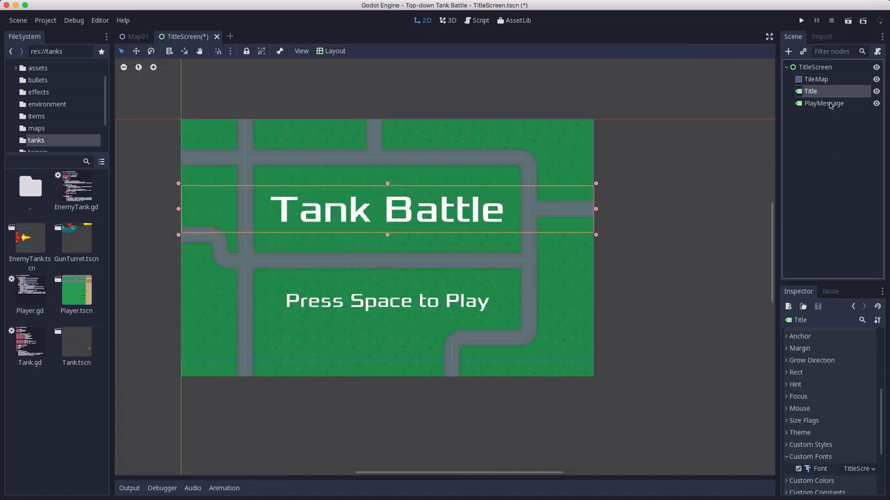
Enable a black font shadow colour on Title and PlayMessage together, then run the scene
click(823, 103)
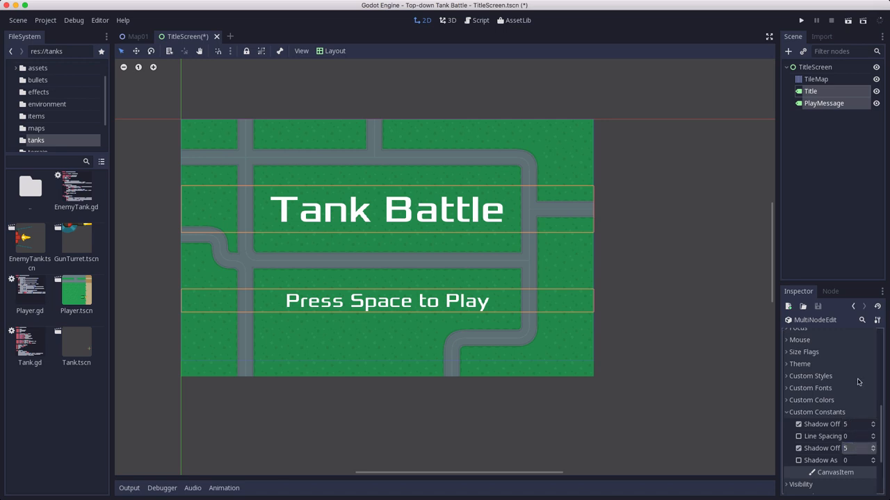
click(812, 400)
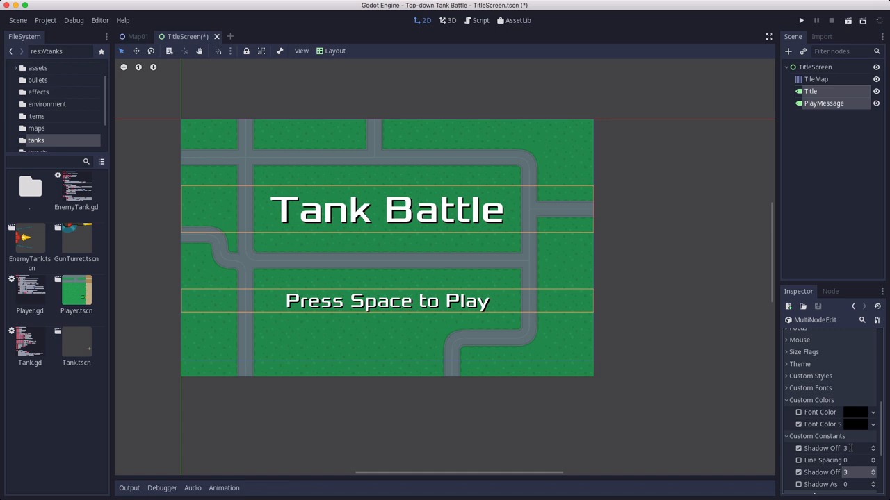
click(848, 21)
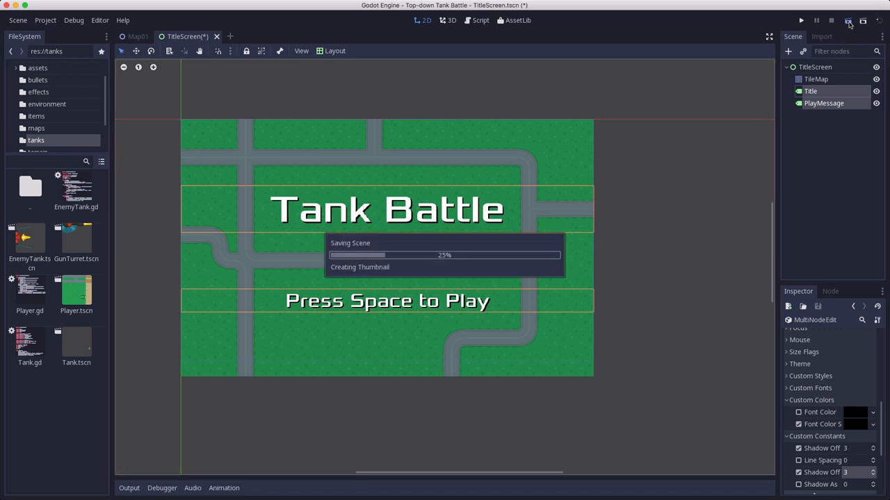
click(801, 19)
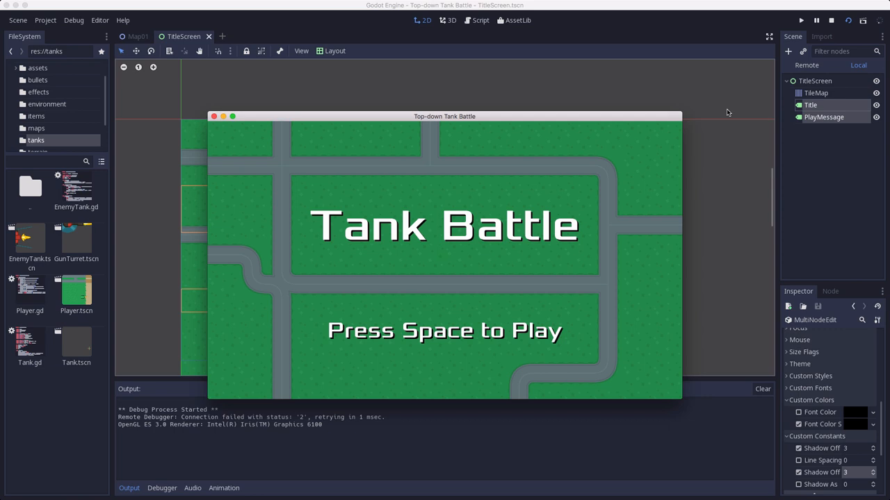
mouse_move(679, 155)
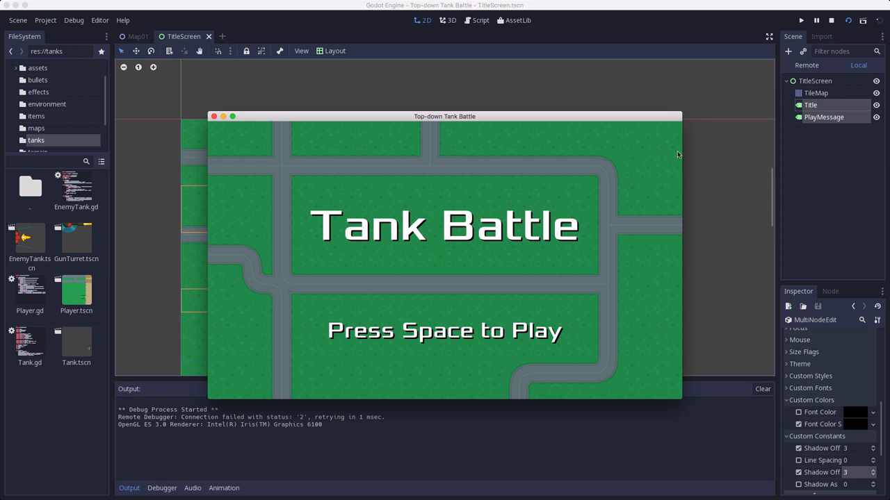
mouse_move(356, 184)
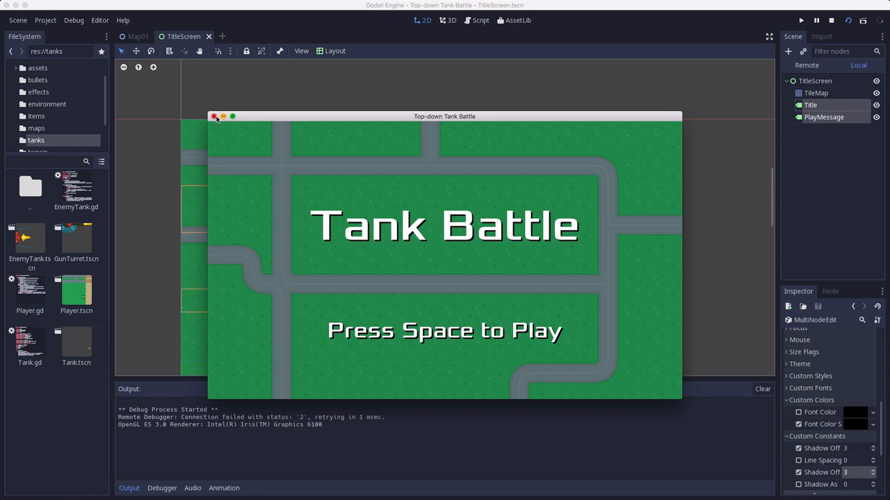
click(214, 117)
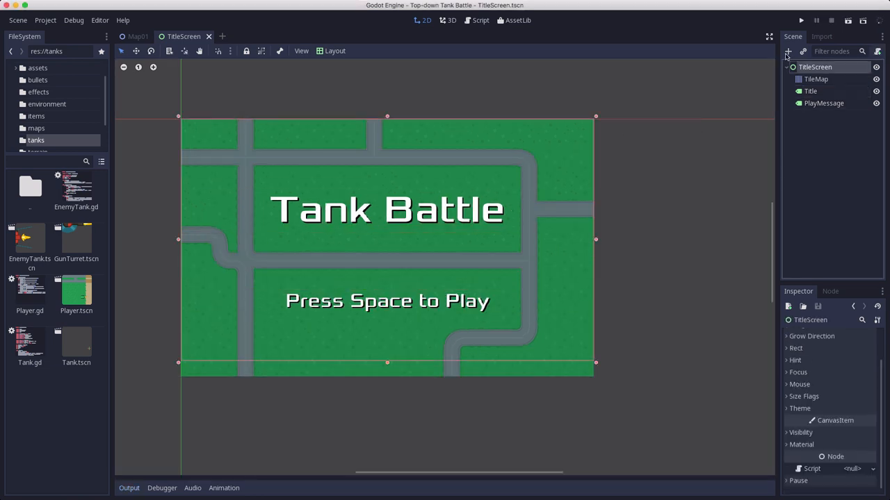
Add an AnimationPlayer child node under TitleScreen
click(787, 50)
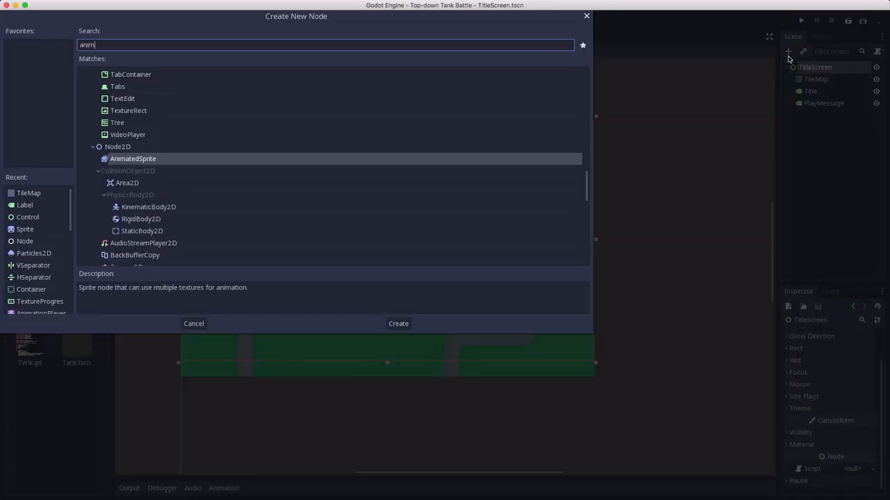
click(397, 322)
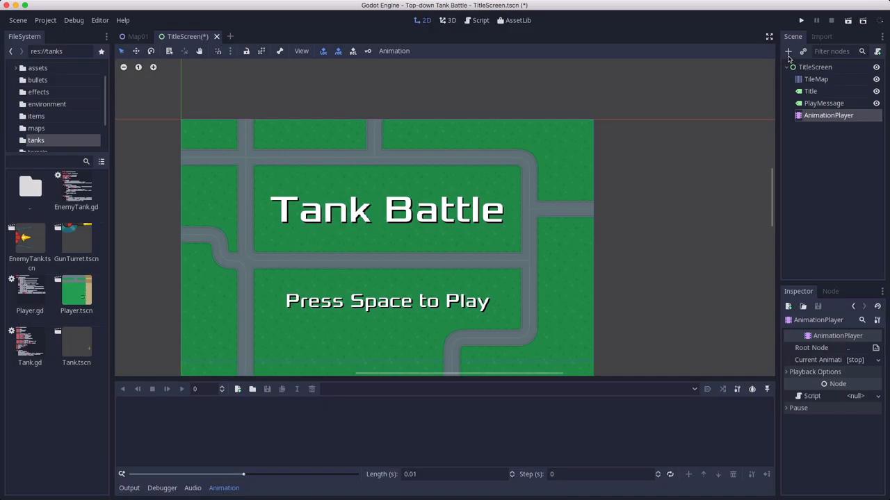
mouse_move(386, 294)
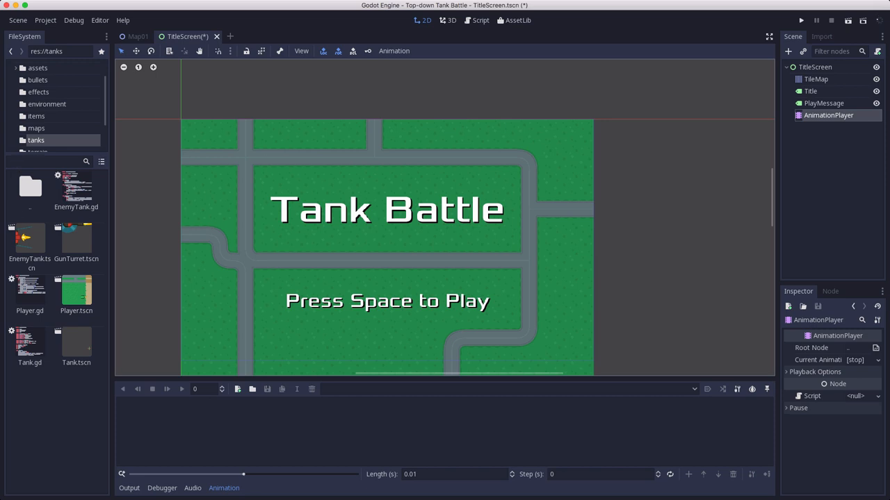
mouse_move(410, 283)
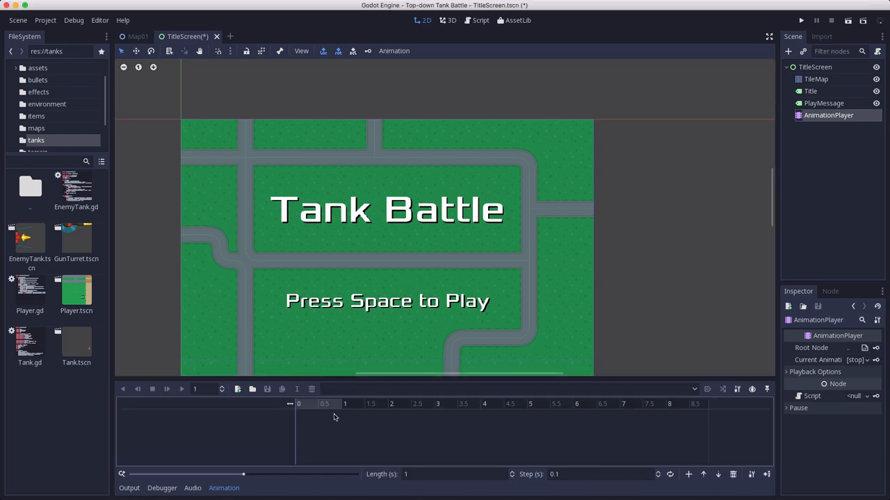
Create a new animation named 'start' and select the Title label for keying
click(236, 389)
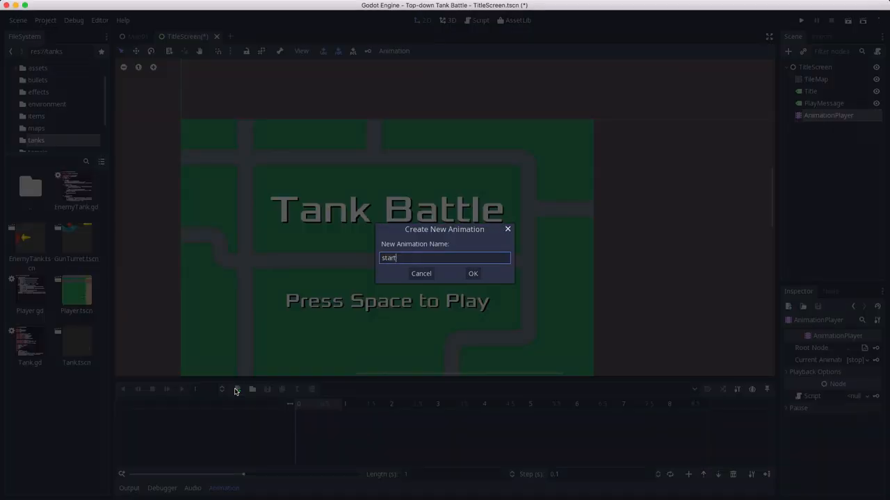
click(473, 272)
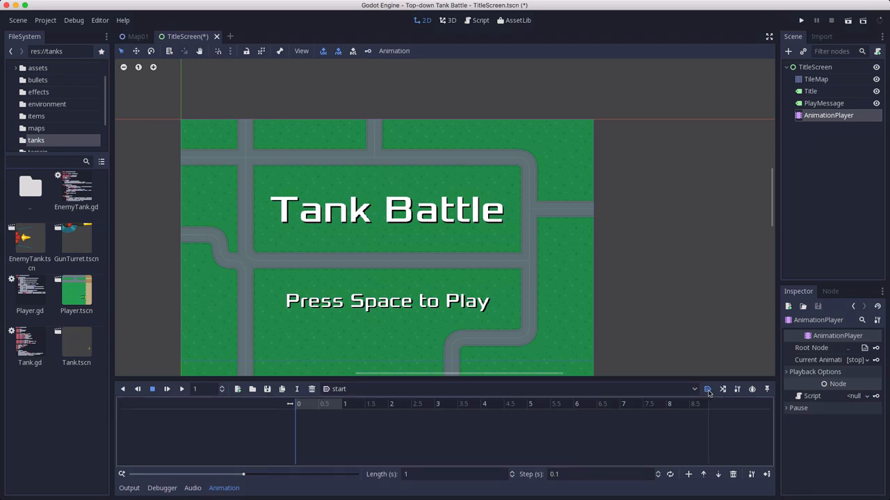
mouse_move(417, 431)
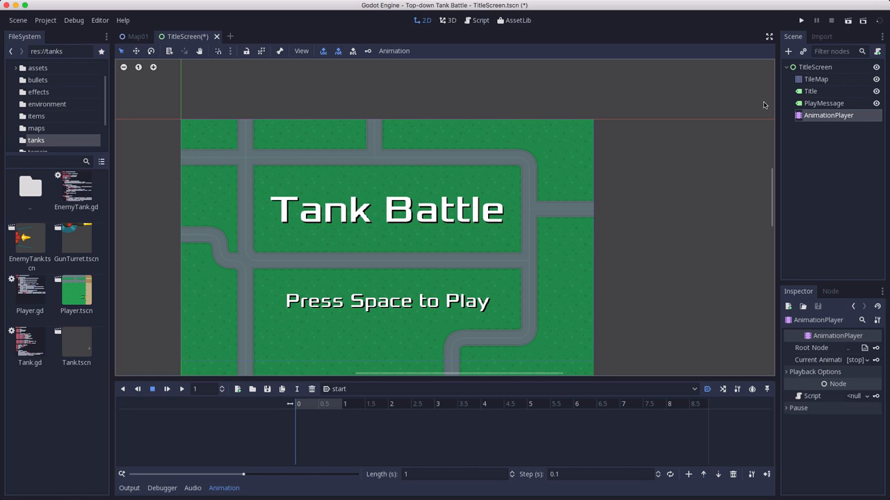
click(809, 92)
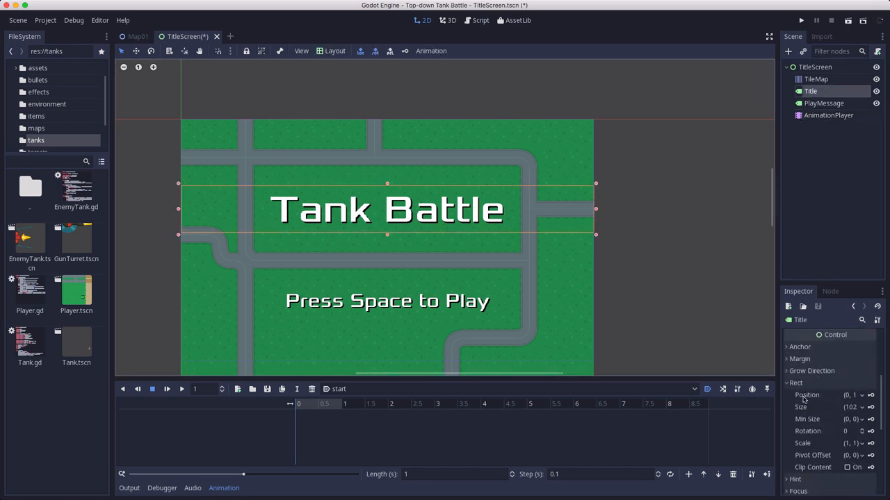
Key Title's rect_position at rest and a raised start position so it drops in over the animation
click(870, 395)
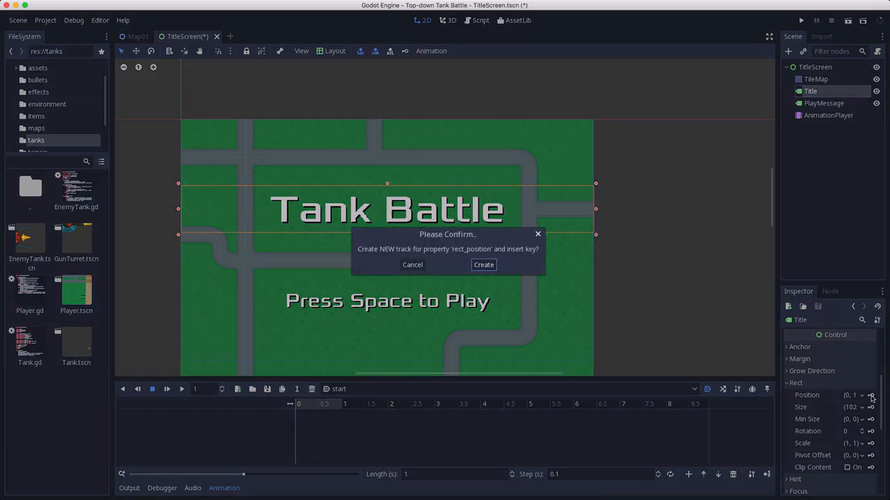
click(484, 264)
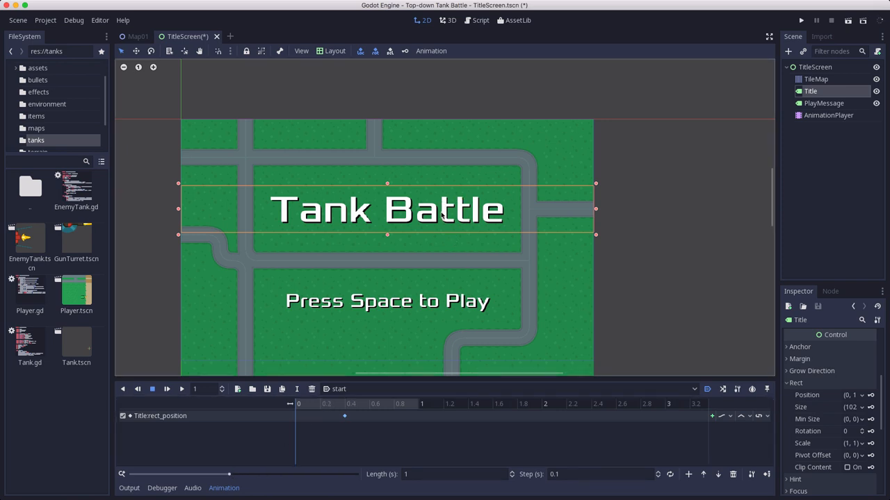
drag(387, 209, 386, 178)
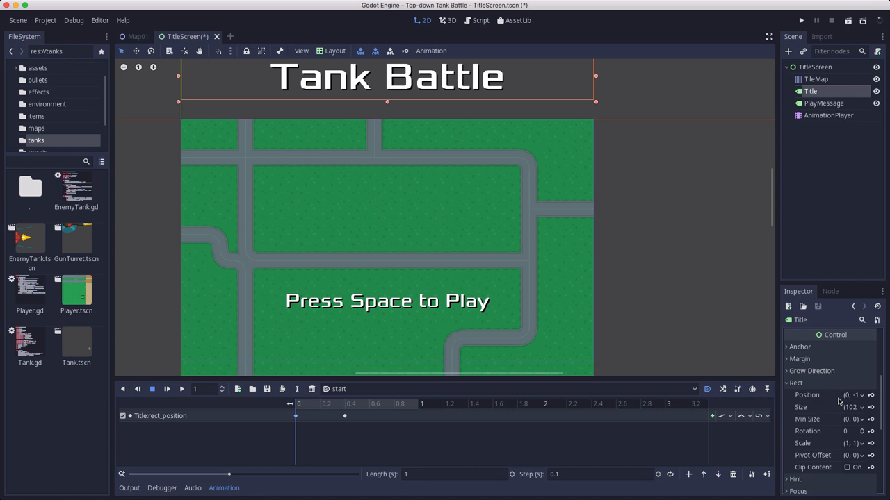
click(167, 389)
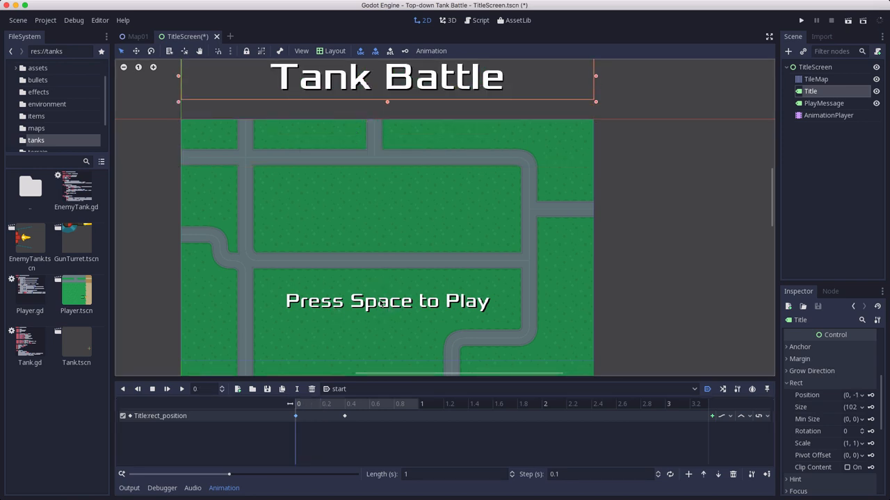
mouse_move(869, 205)
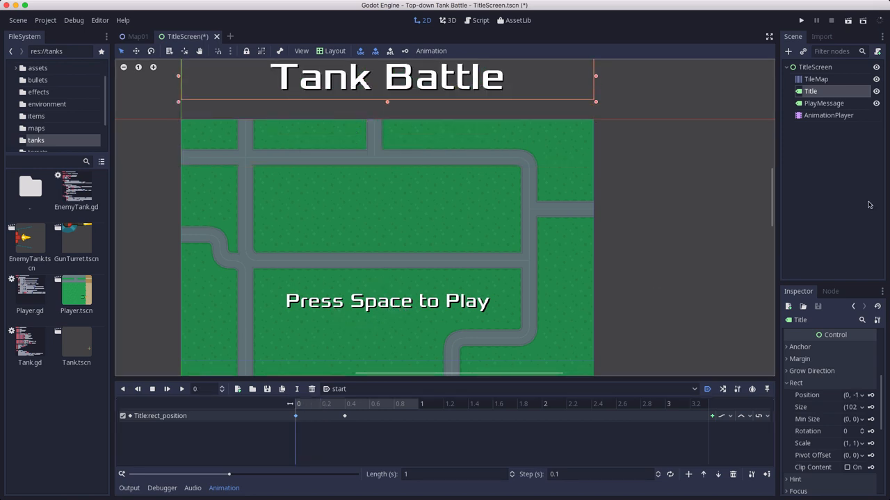
click(823, 103)
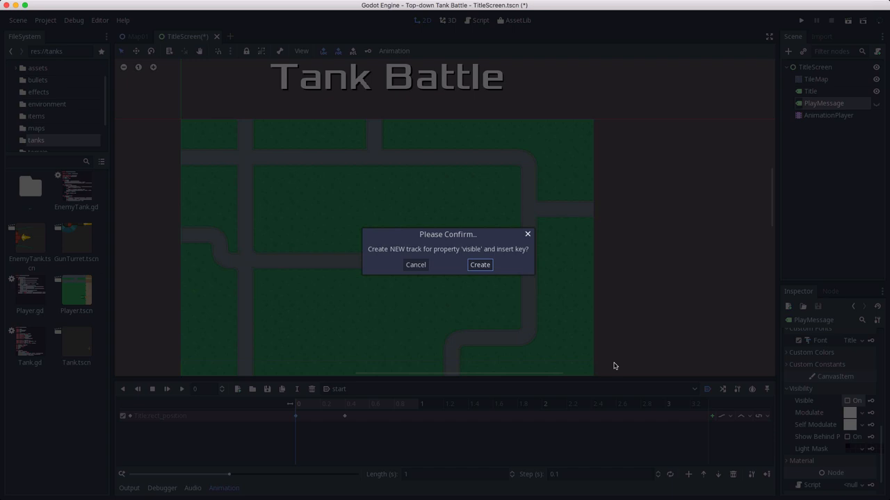
Create a PlayMessage visible track with a key, then run the title screen to test
click(480, 264)
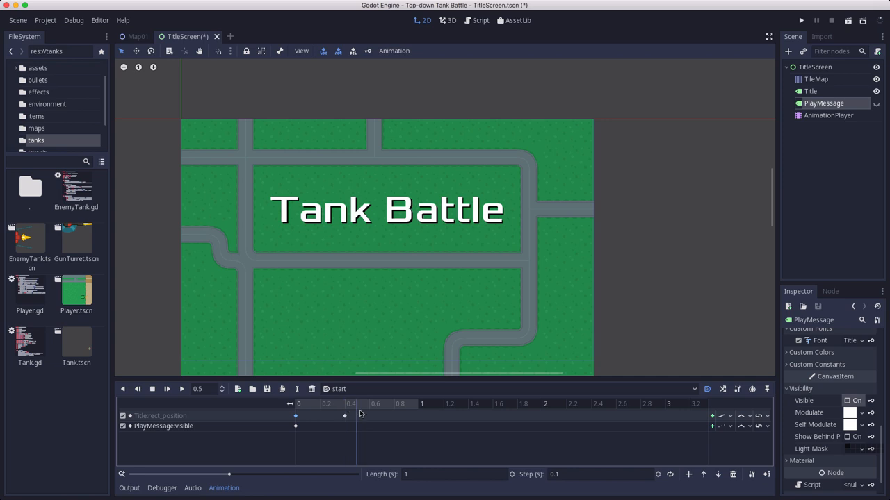
mouse_move(362, 414)
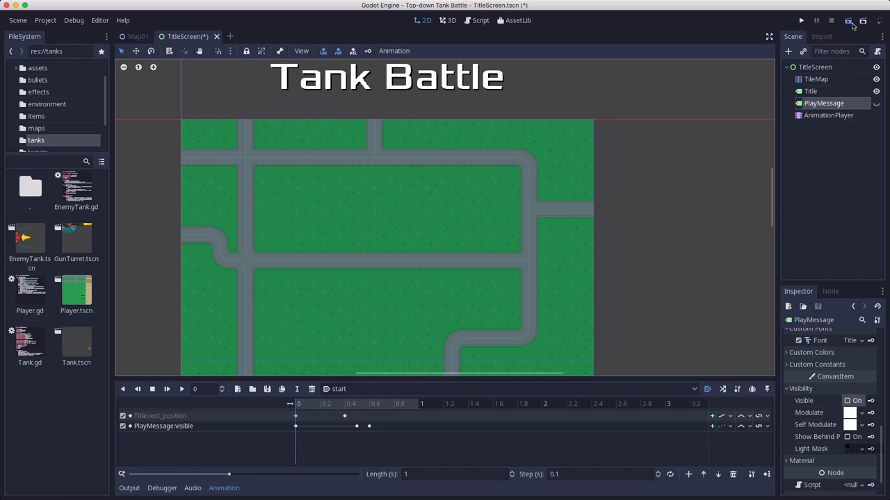
click(801, 20)
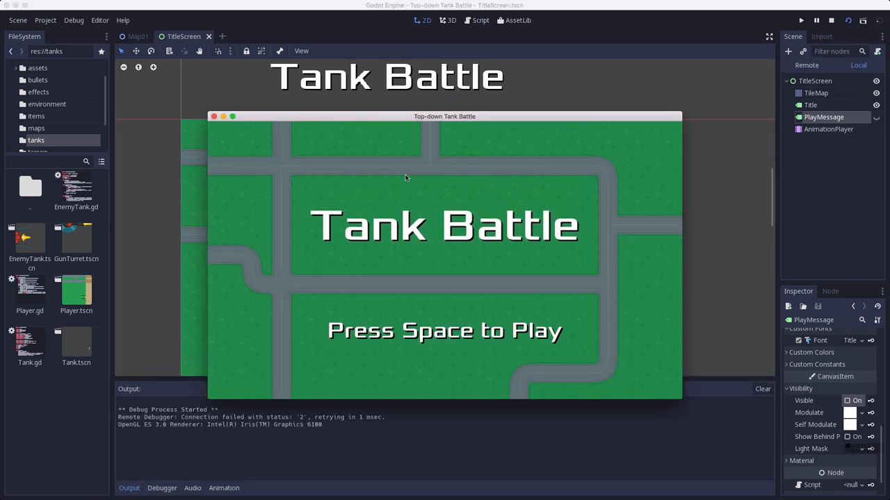
mouse_move(215, 117)
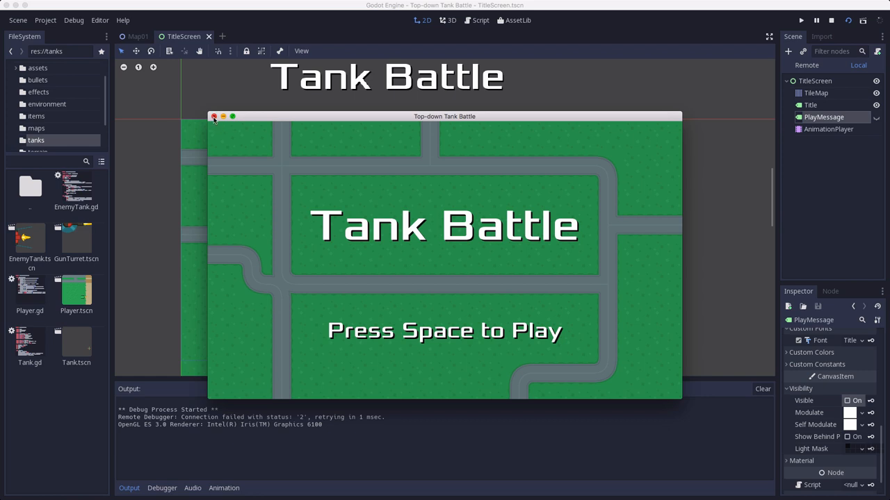
Close the game window and return to the AnimationPlayer's start animation timeline
click(214, 117)
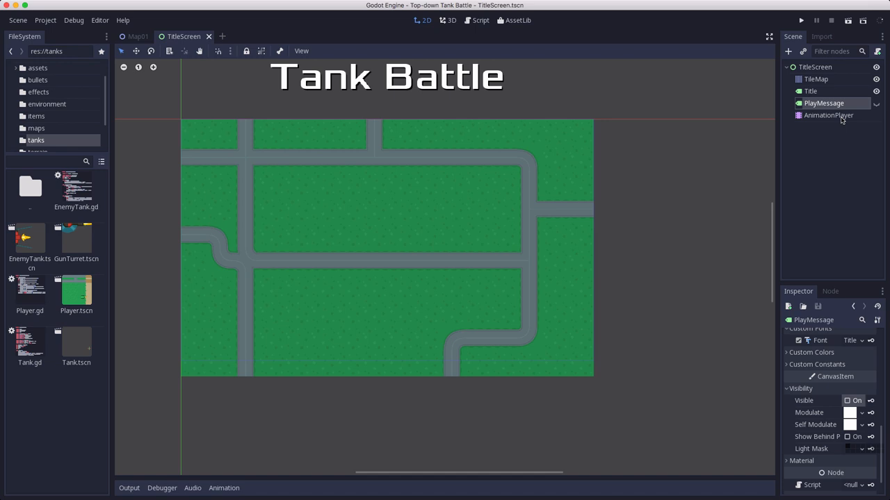
click(829, 114)
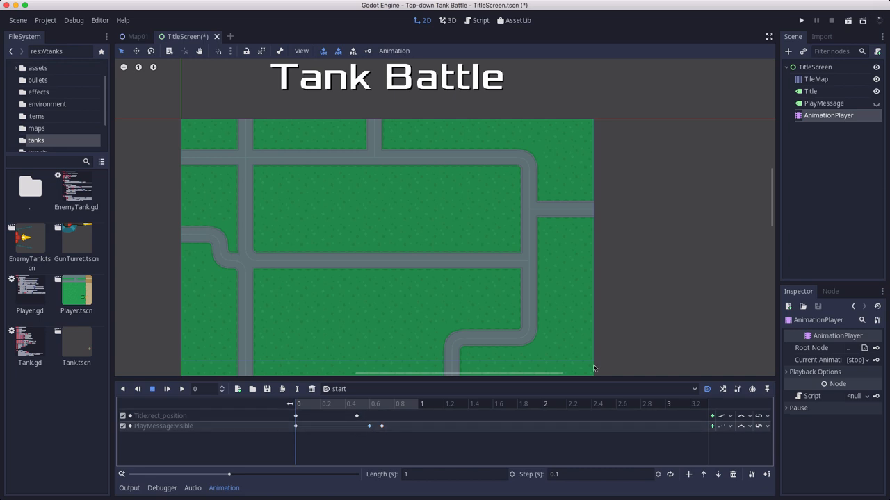
click(801, 20)
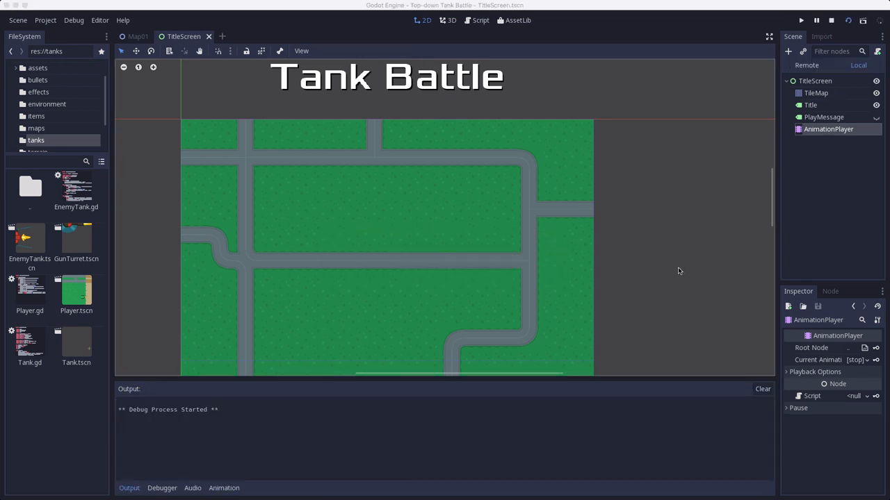
click(801, 21)
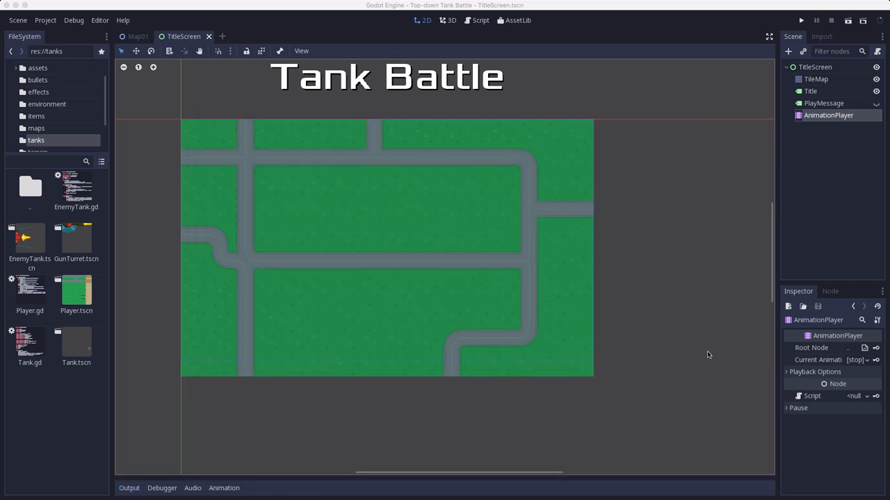
Shift the PlayMessage visibility key later in time and run the scene to check it
click(823, 103)
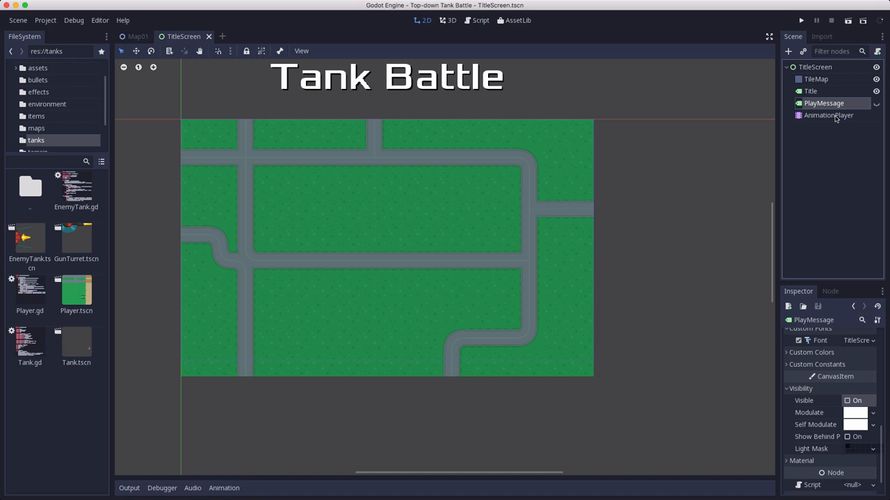
click(828, 114)
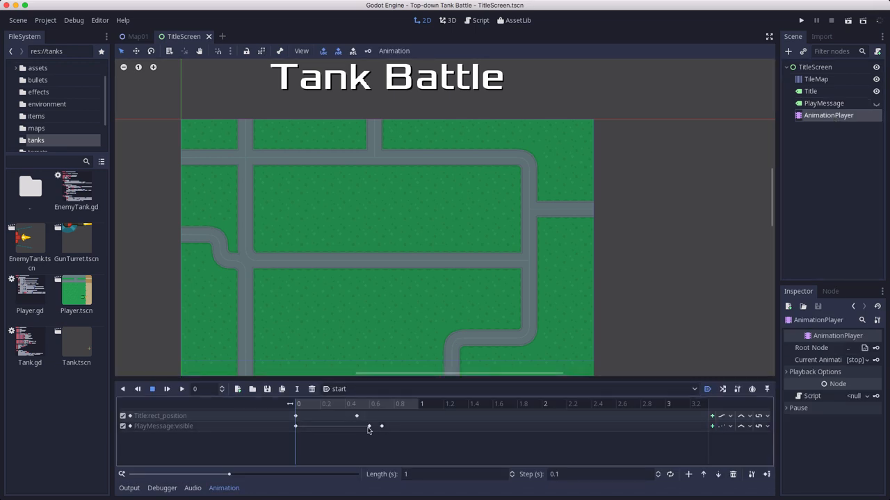
drag(381, 425, 370, 425)
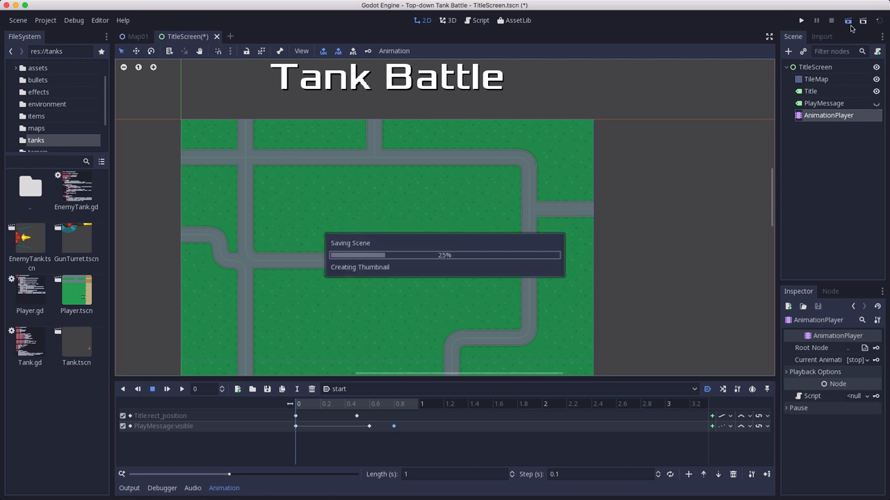
click(848, 21)
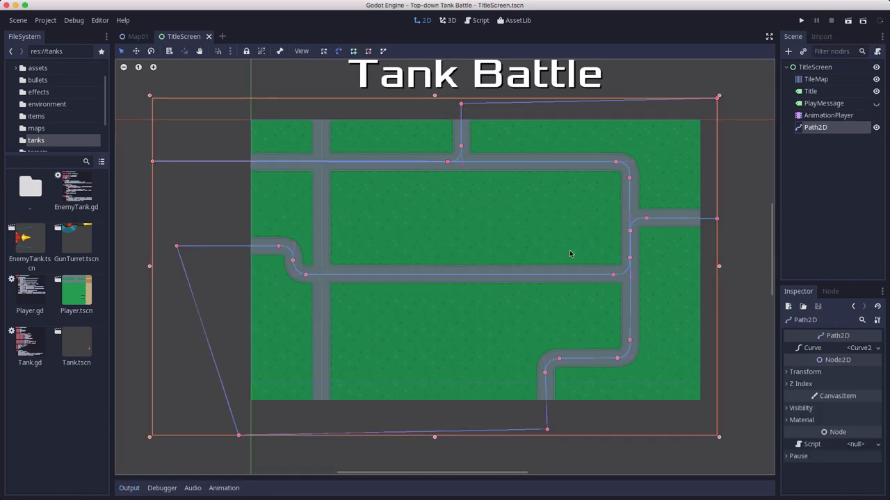
mouse_move(823, 116)
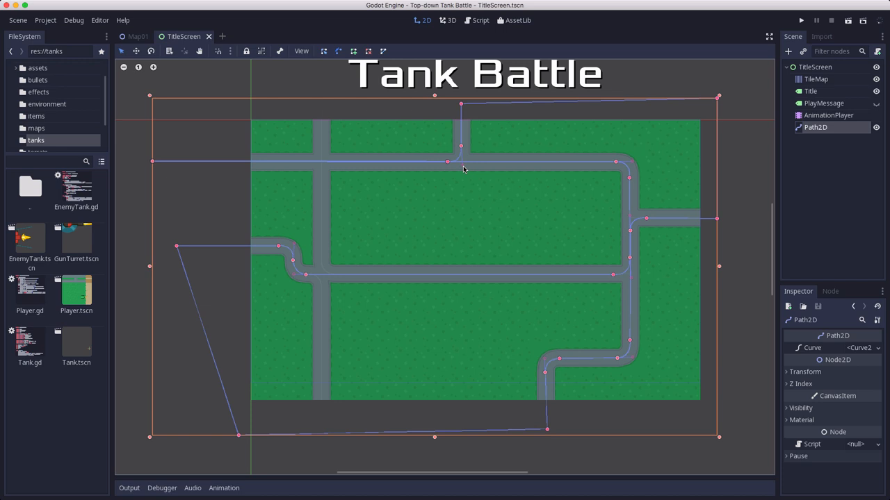
mouse_move(587, 383)
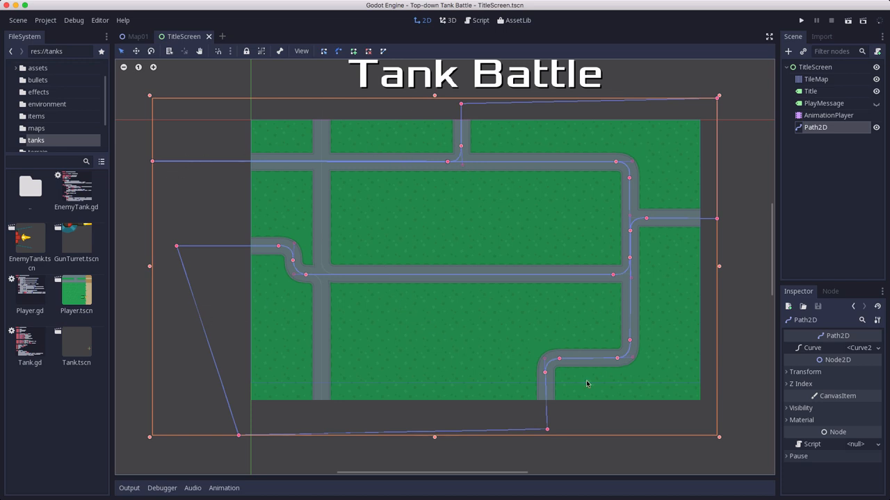
mouse_move(164, 147)
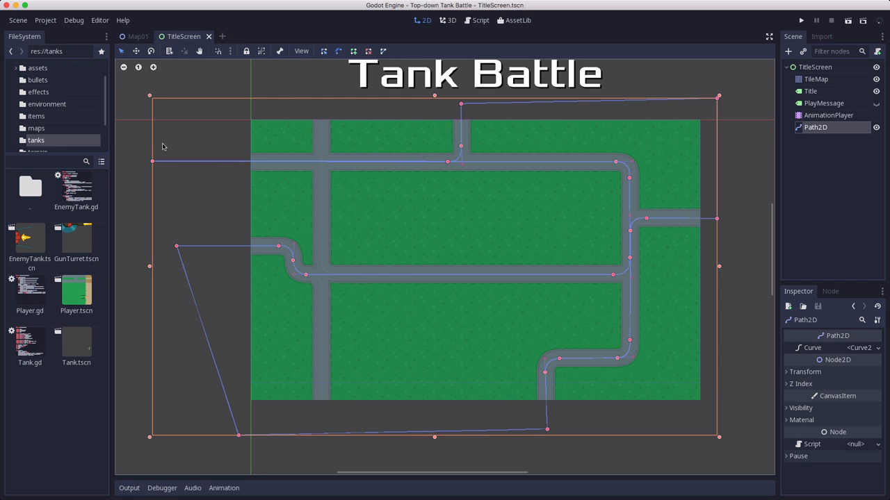
mouse_move(662, 226)
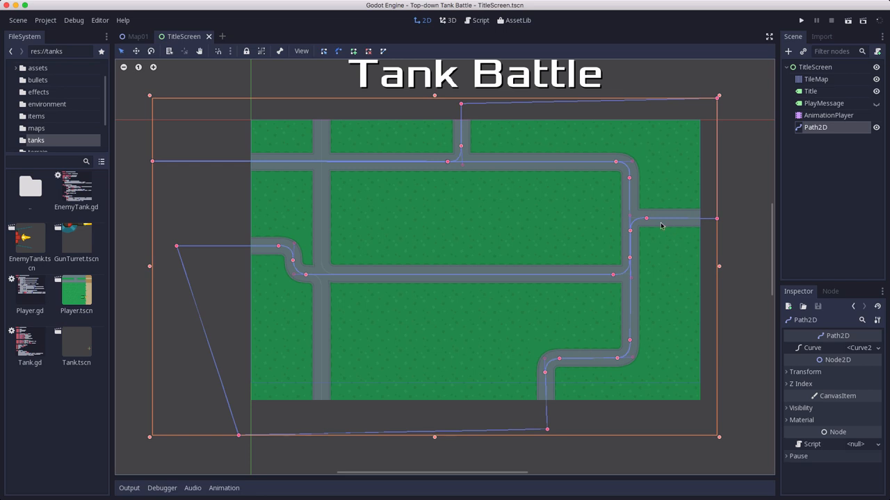
Begin adding a child node beneath the Path2D road curve
click(787, 50)
text(pathf)
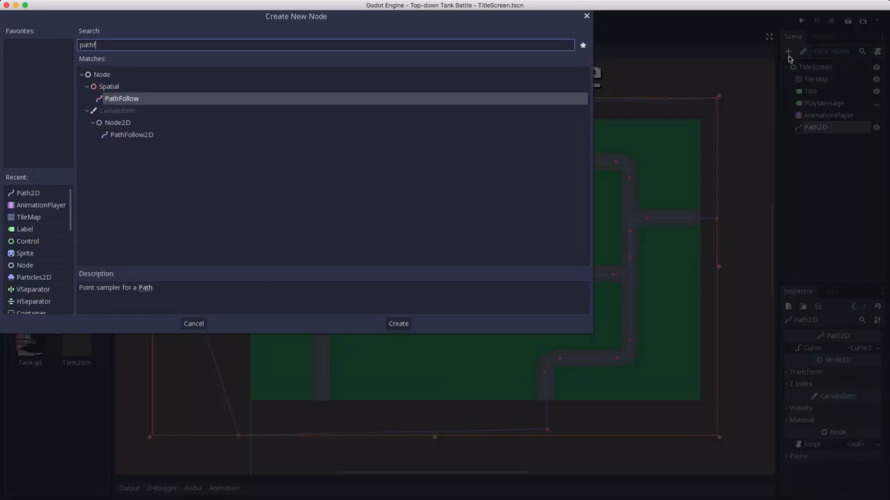
Create the PathFollow2D and instance EnemyTank.tscn under it
click(397, 323)
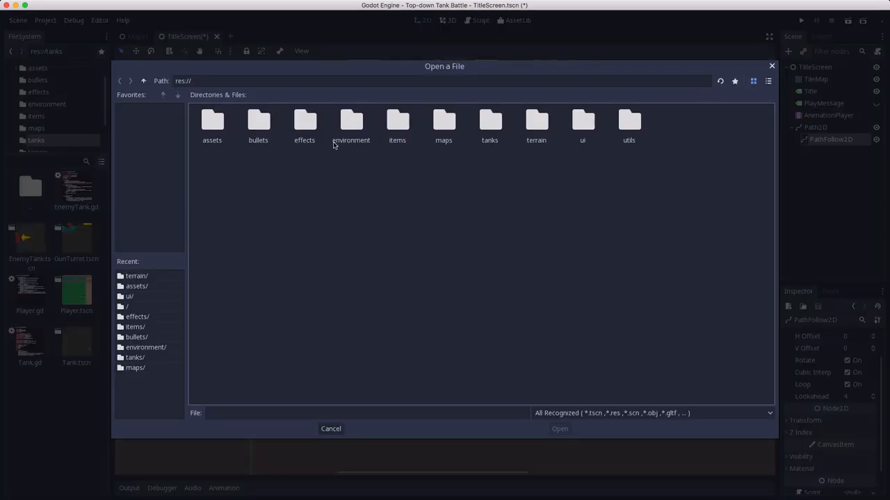
double_click(489, 122)
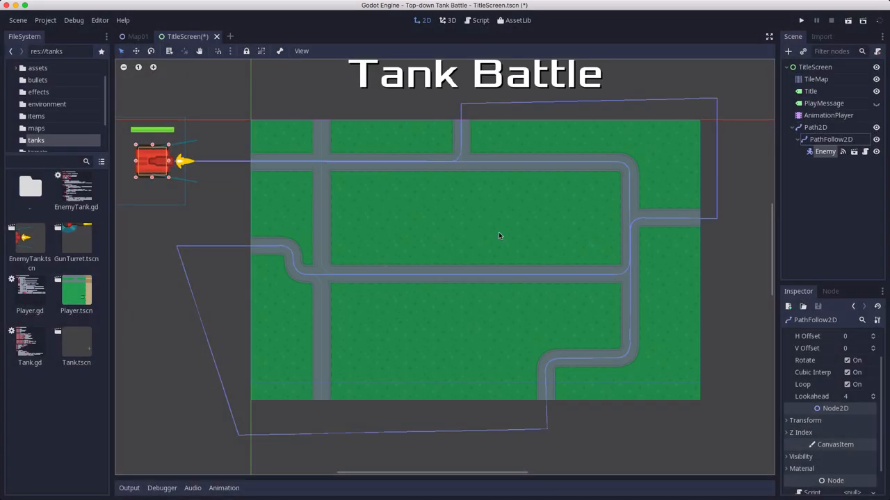
scroll(down, 3)
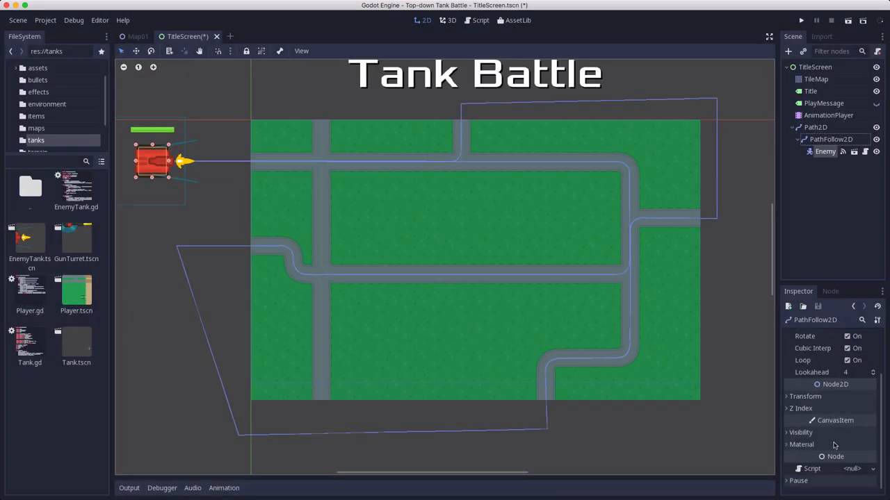
Set the enemy tank's Transform scale to 0.5 and save the scene
click(805, 396)
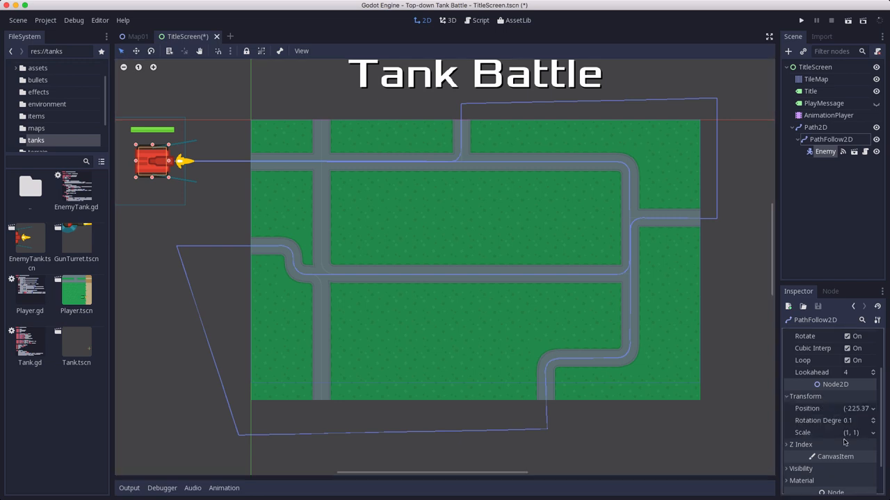
click(850, 432)
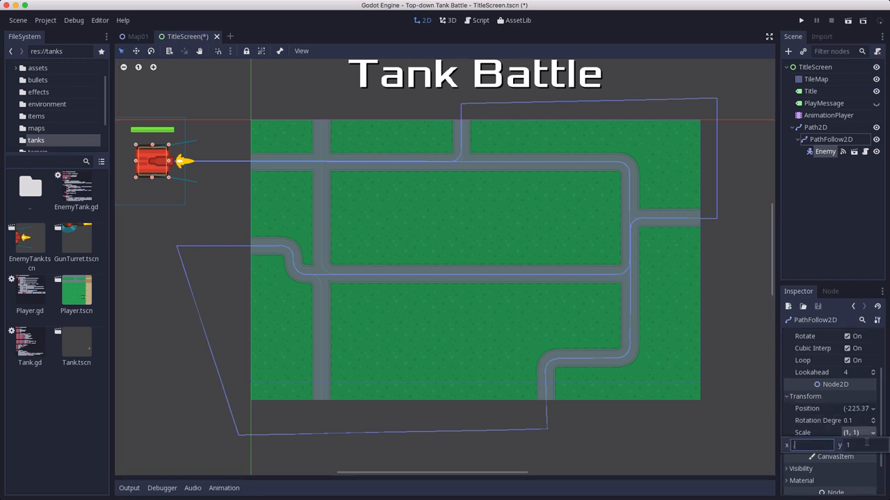
text(.5)
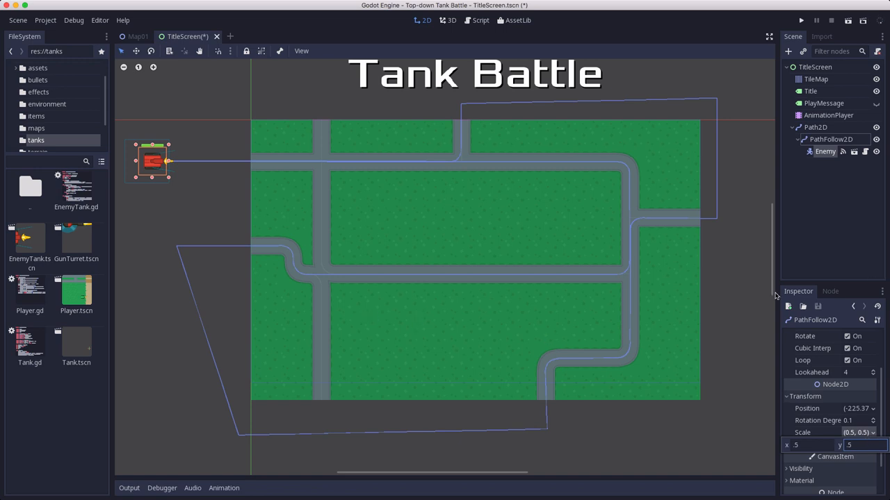
click(825, 150)
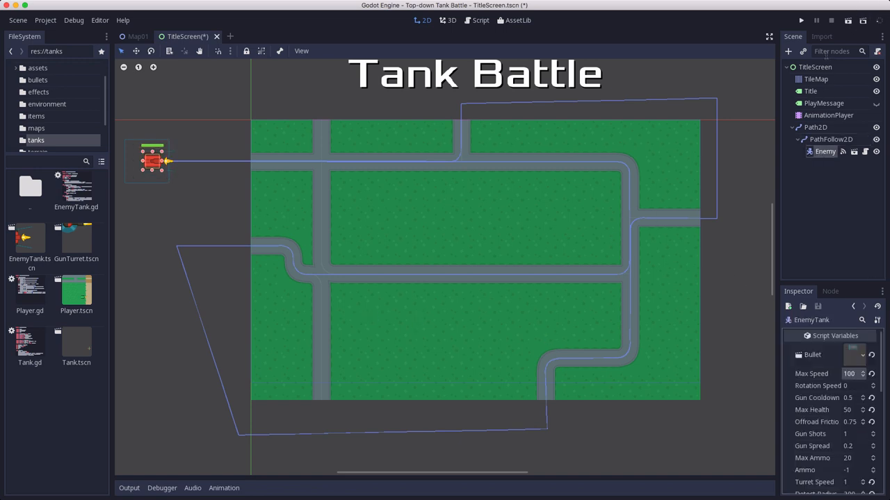
key(ctrl+s)
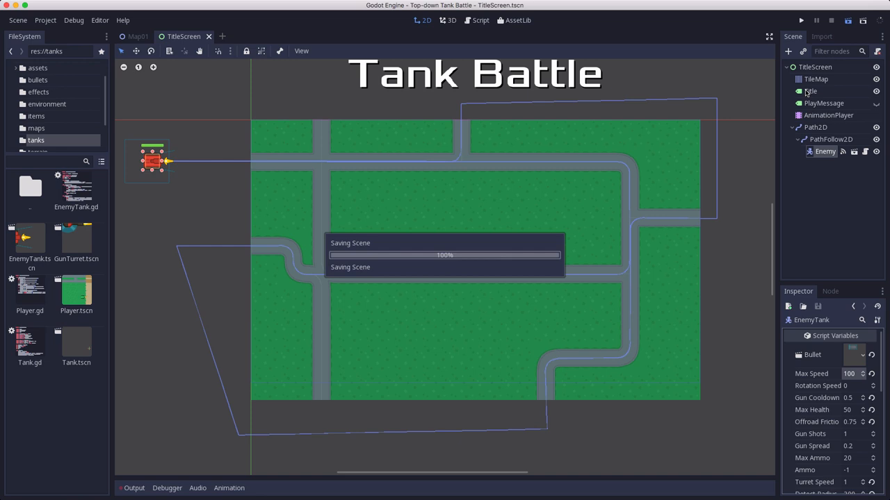
click(801, 19)
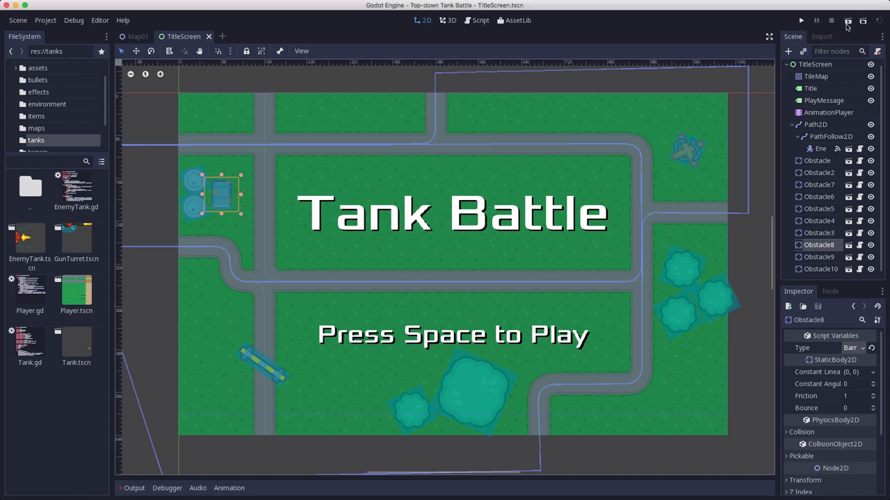
Run the title screen to see the enemy path and obstacles in action
click(848, 21)
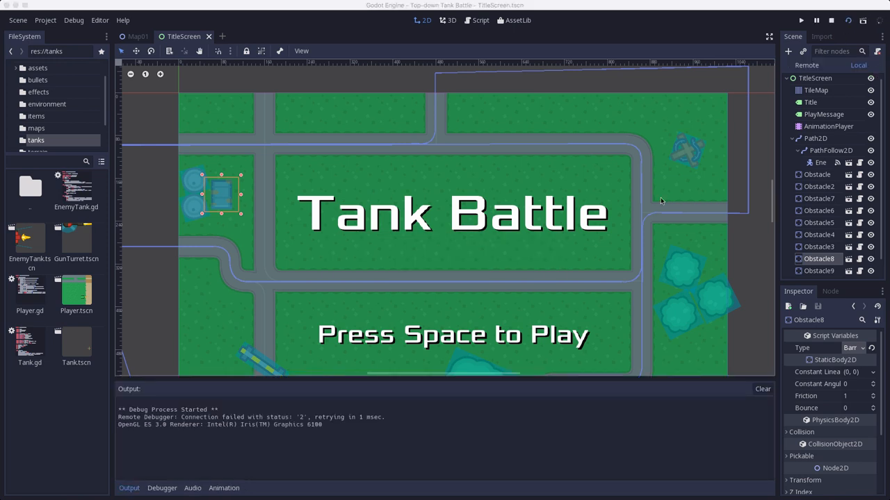
click(801, 21)
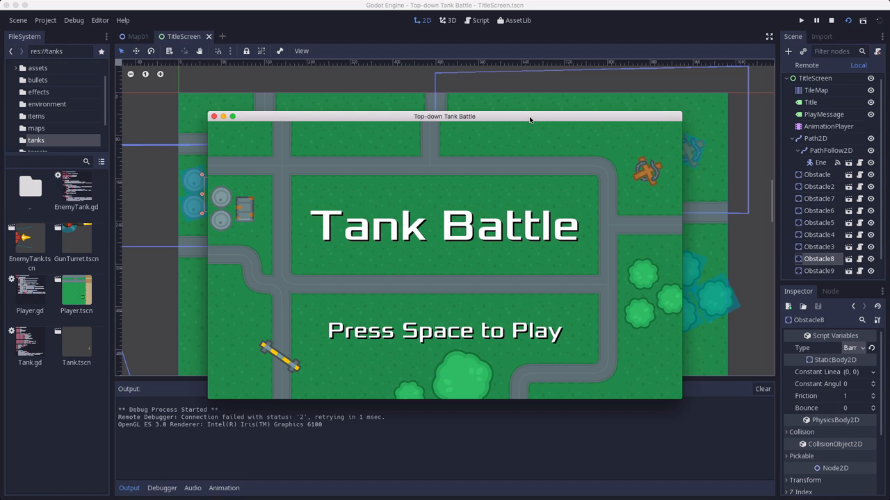